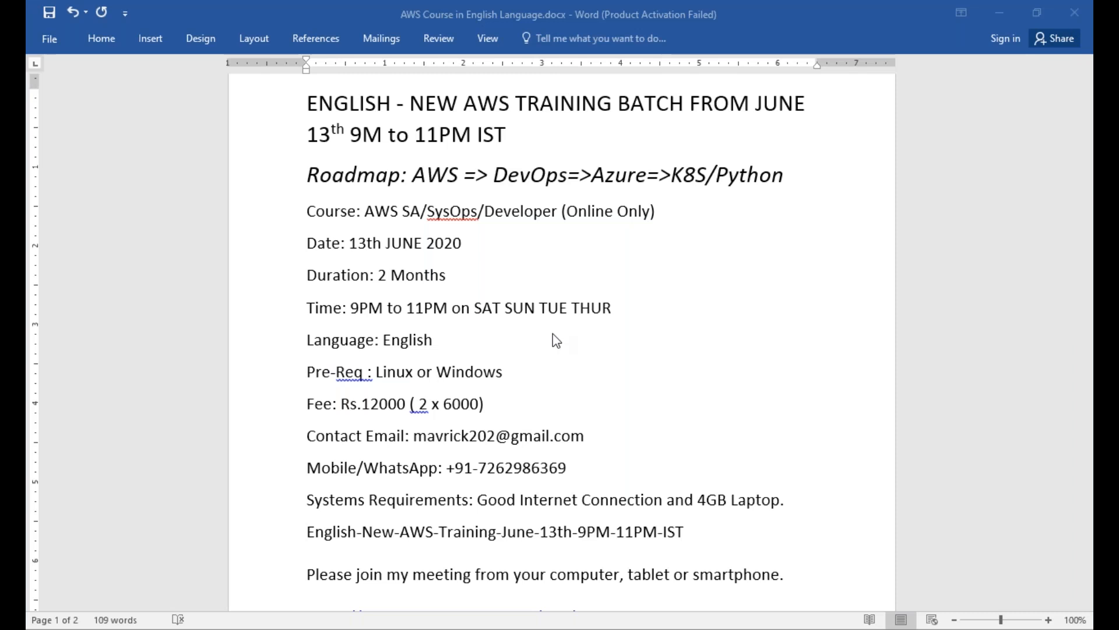
mouse_move(571, 144)
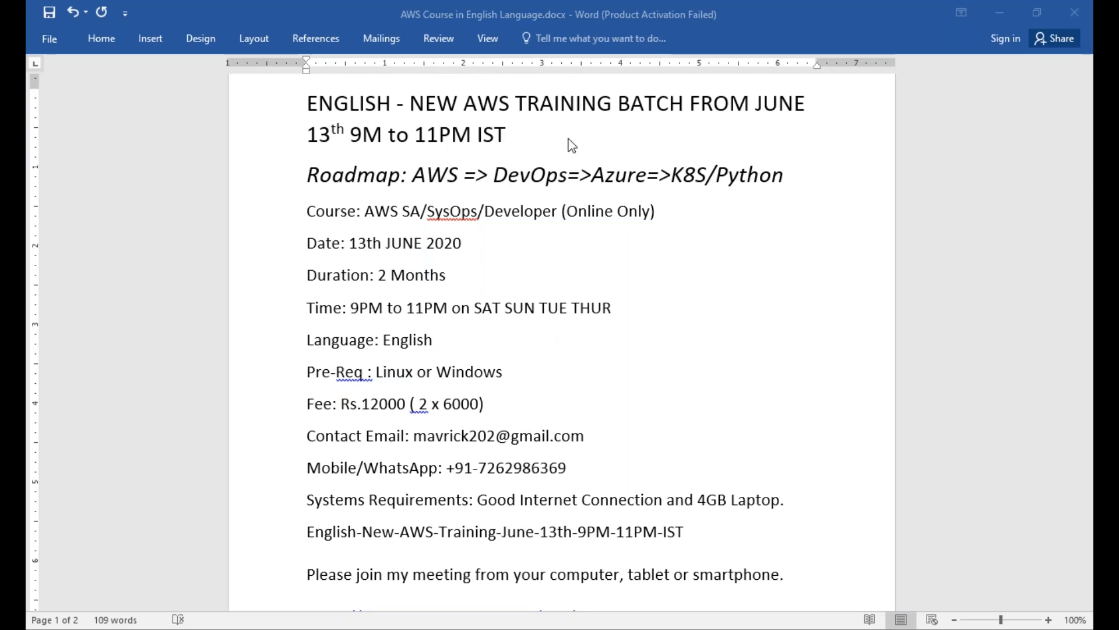
mouse_move(405, 126)
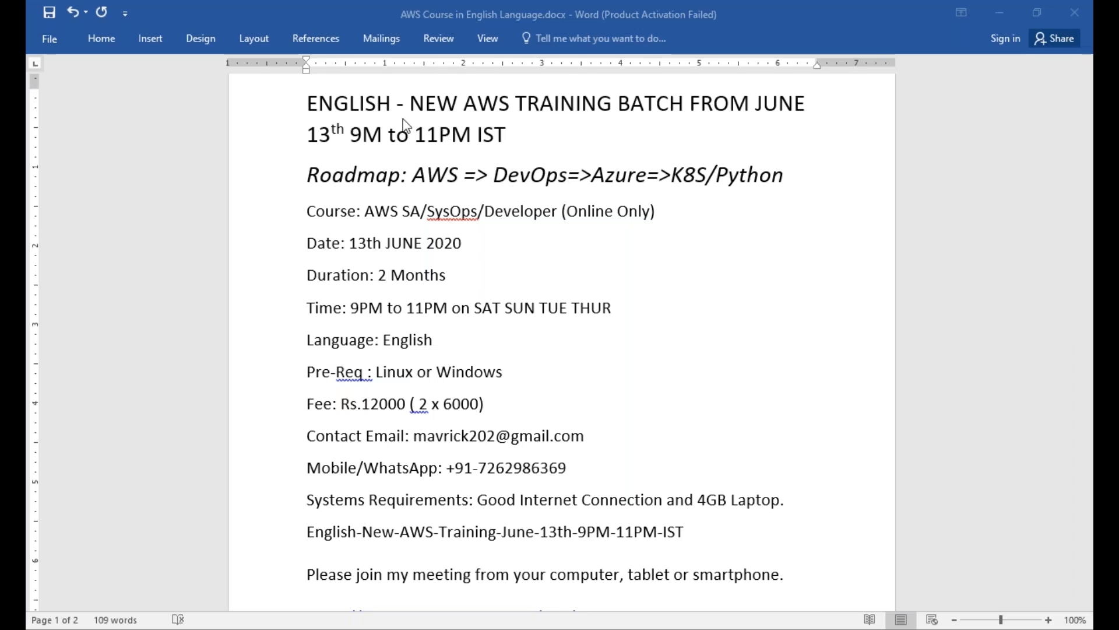
mouse_move(370, 142)
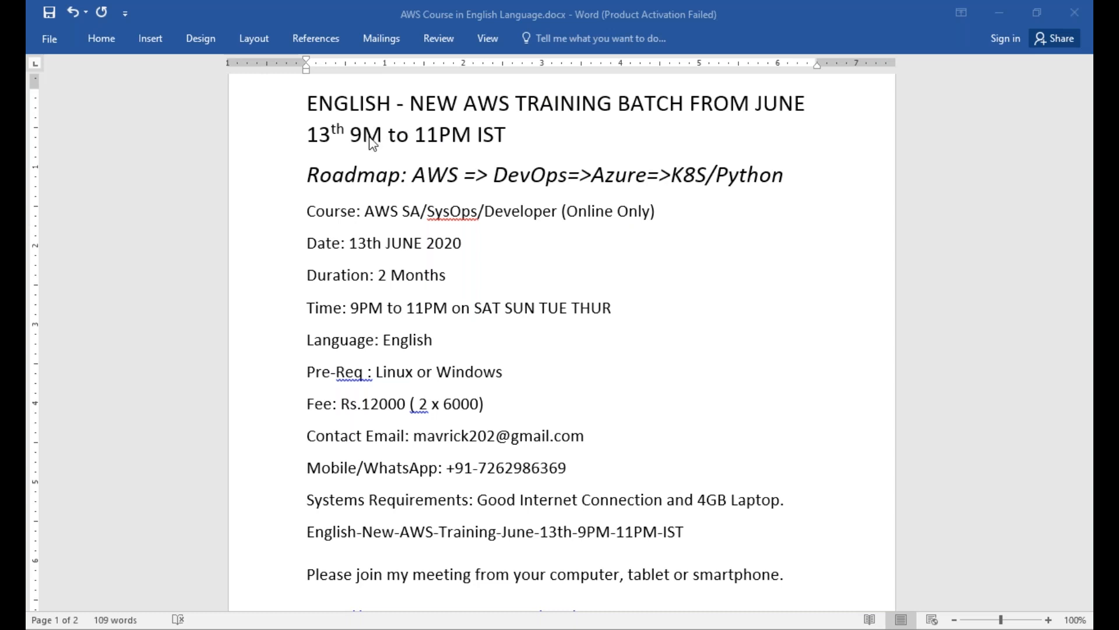
mouse_move(368, 148)
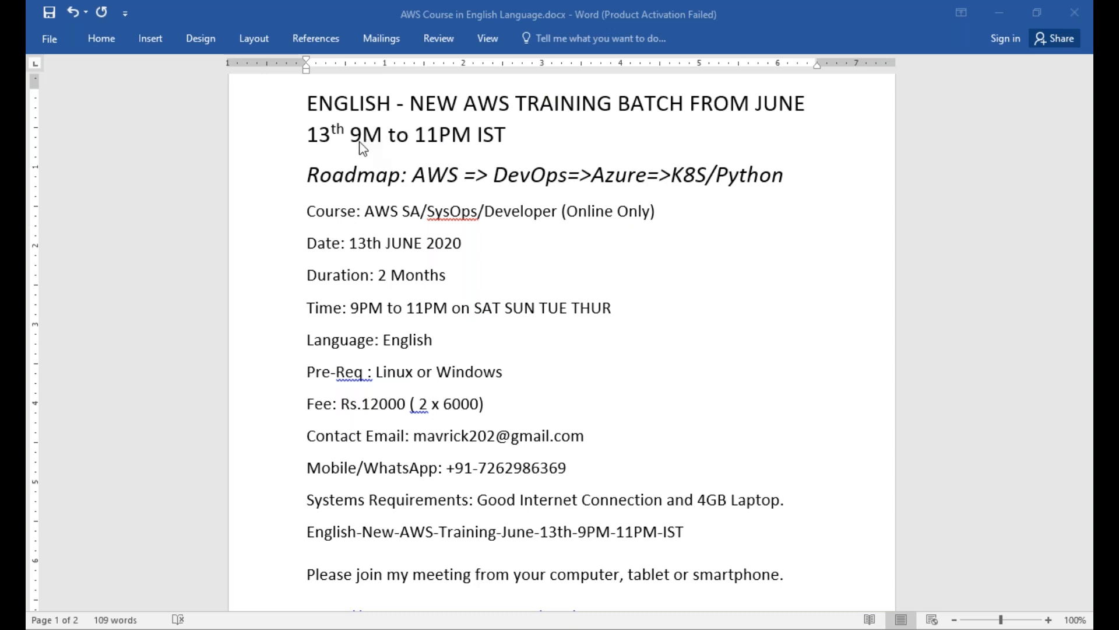
mouse_move(367, 138)
type("P")
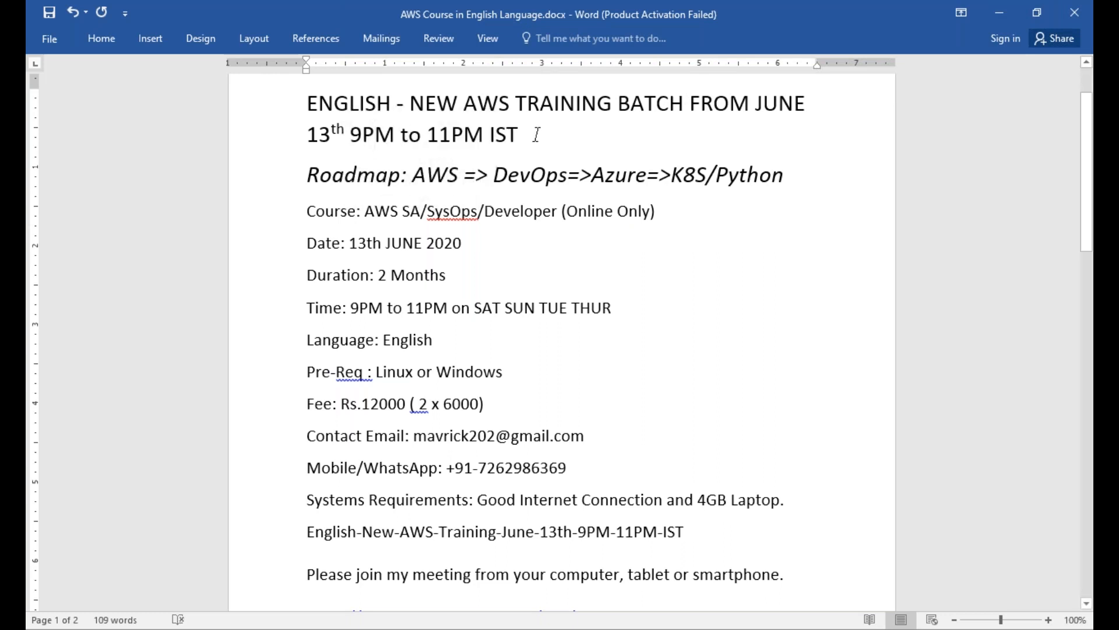
left_click(374, 134)
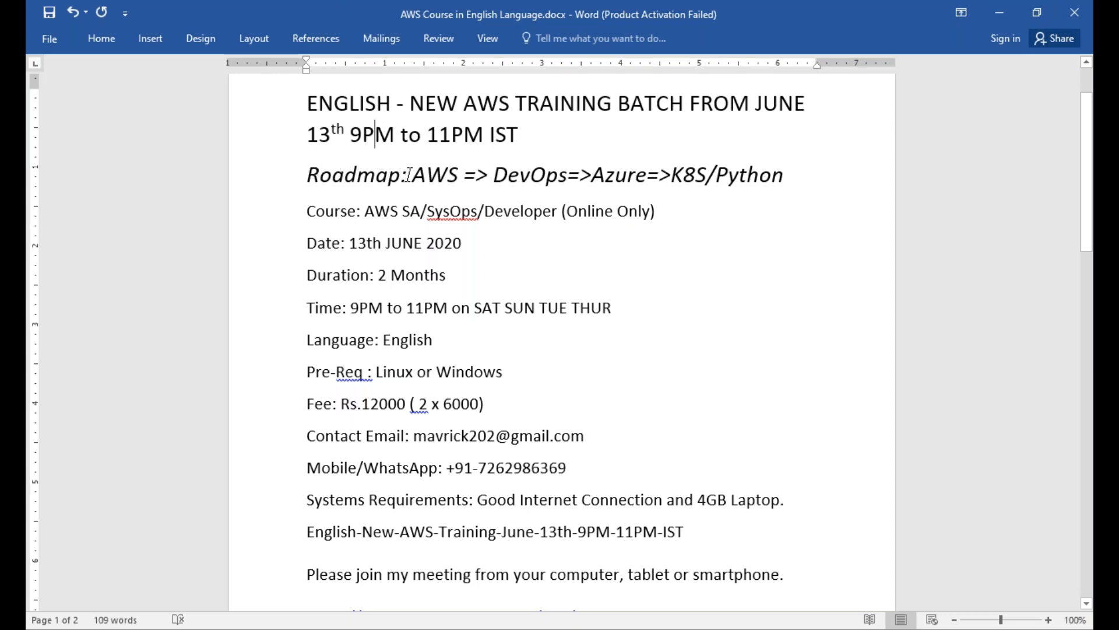
double_click(433, 175)
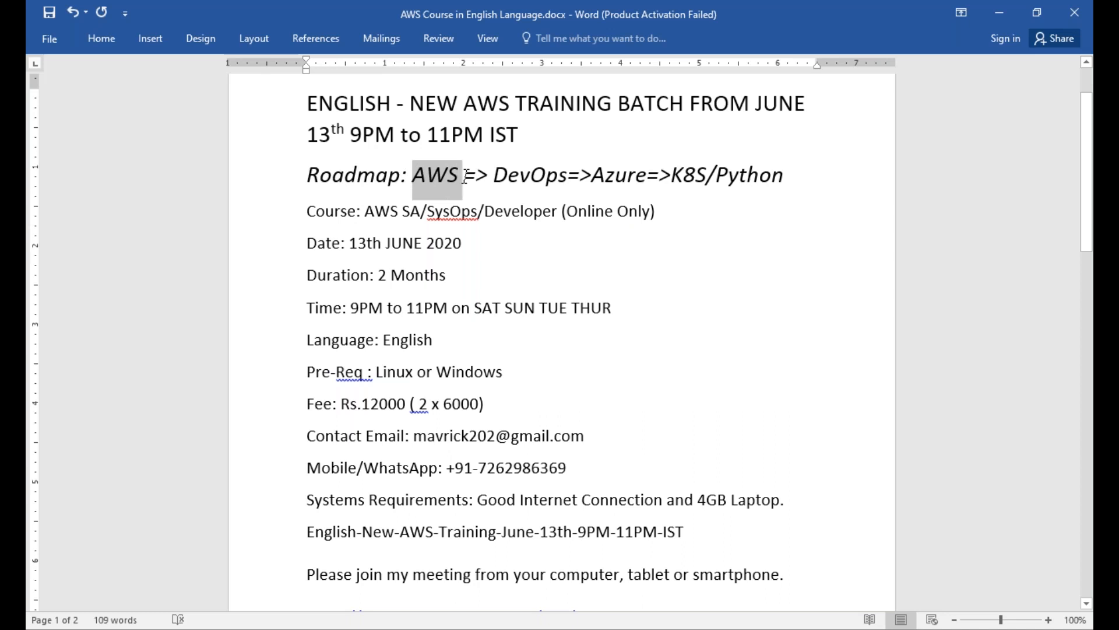
left_click_drag(463, 175, 568, 175)
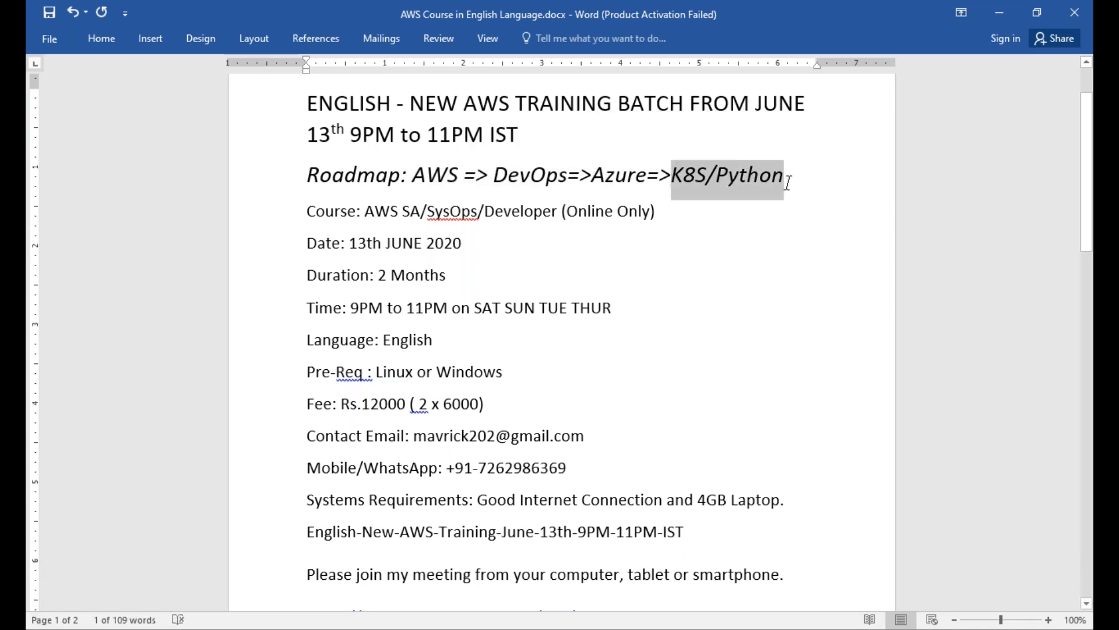
left_click(463, 243)
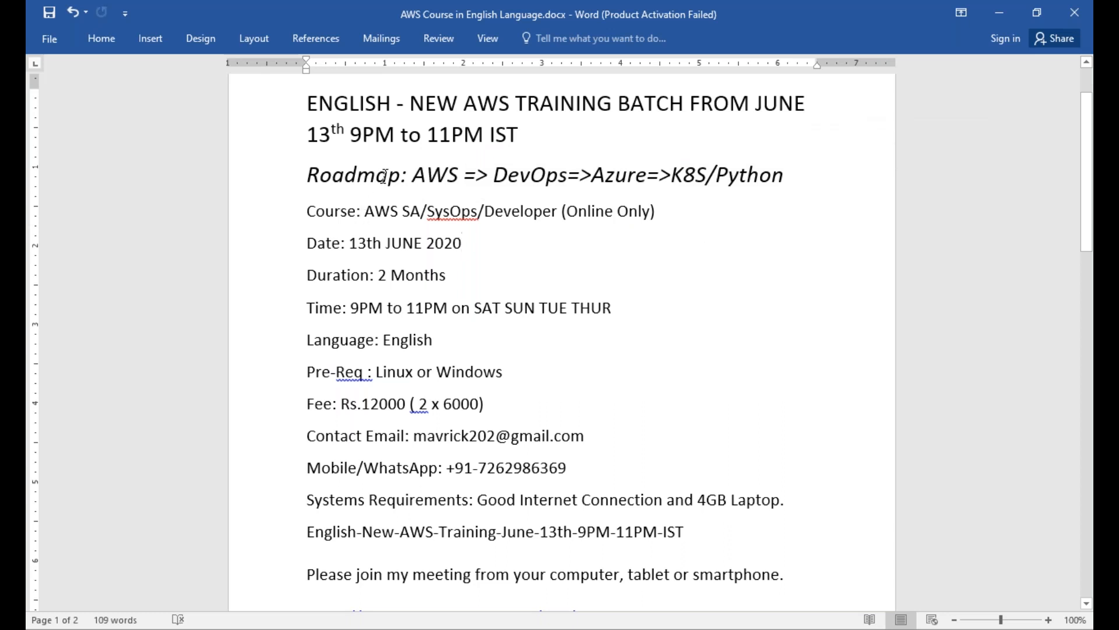
left_click(462, 243)
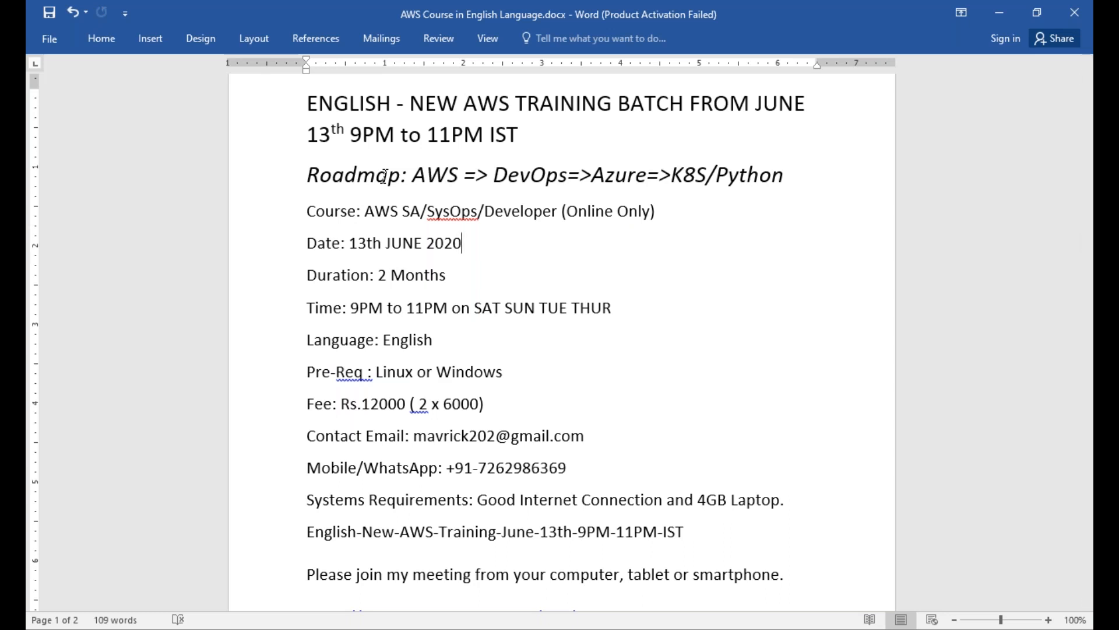
triple_click(542, 175)
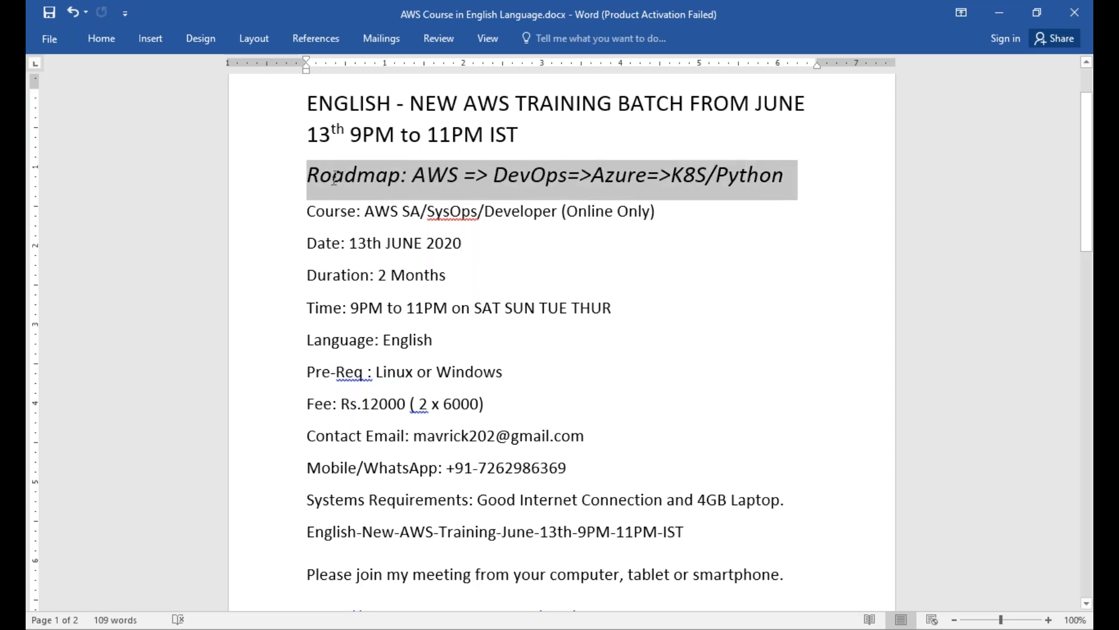
left_click(461, 242)
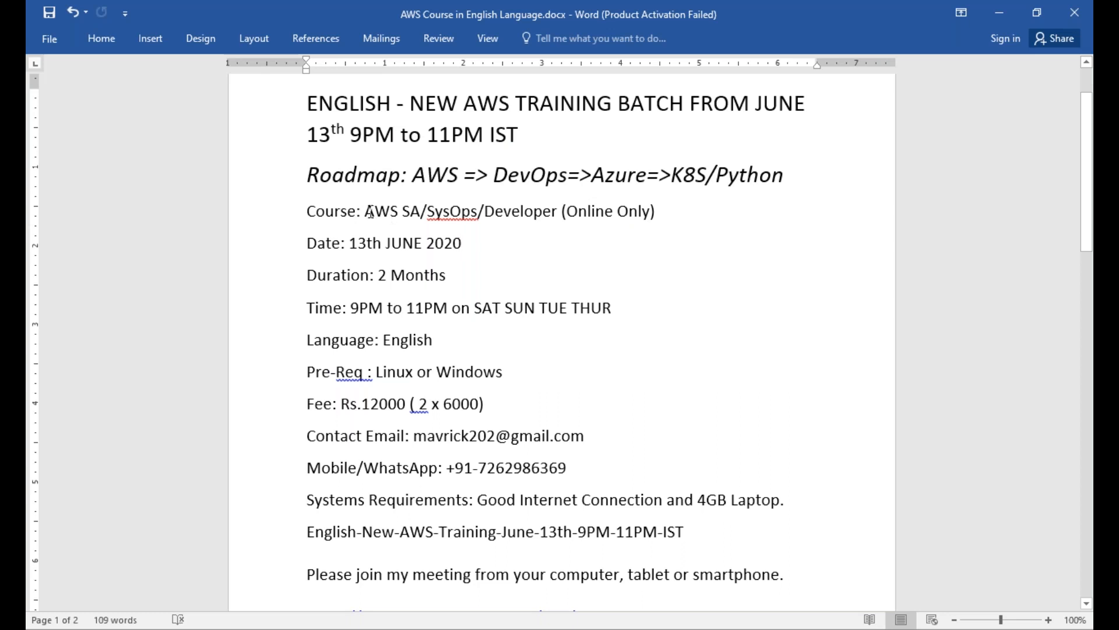
mouse_move(285, 151)
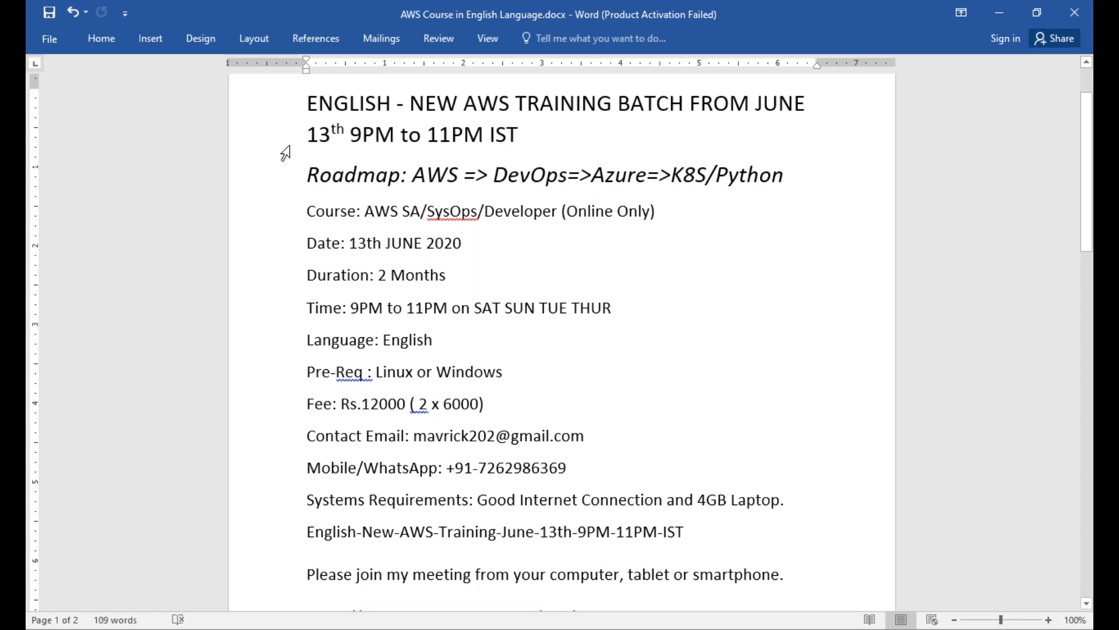
left_click(461, 242)
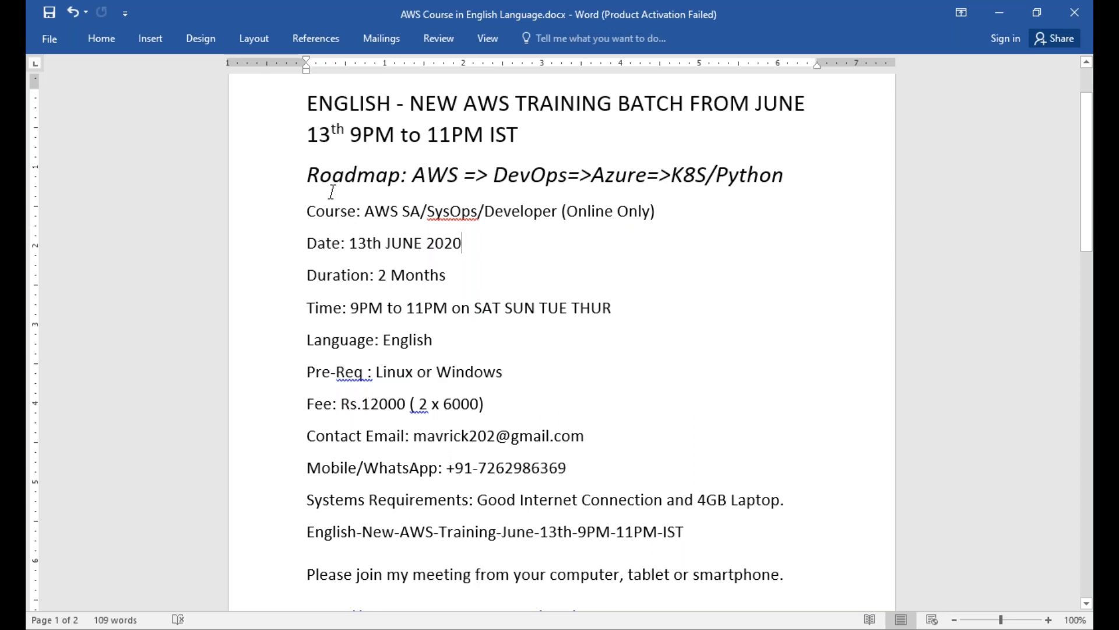
double_click(412, 211)
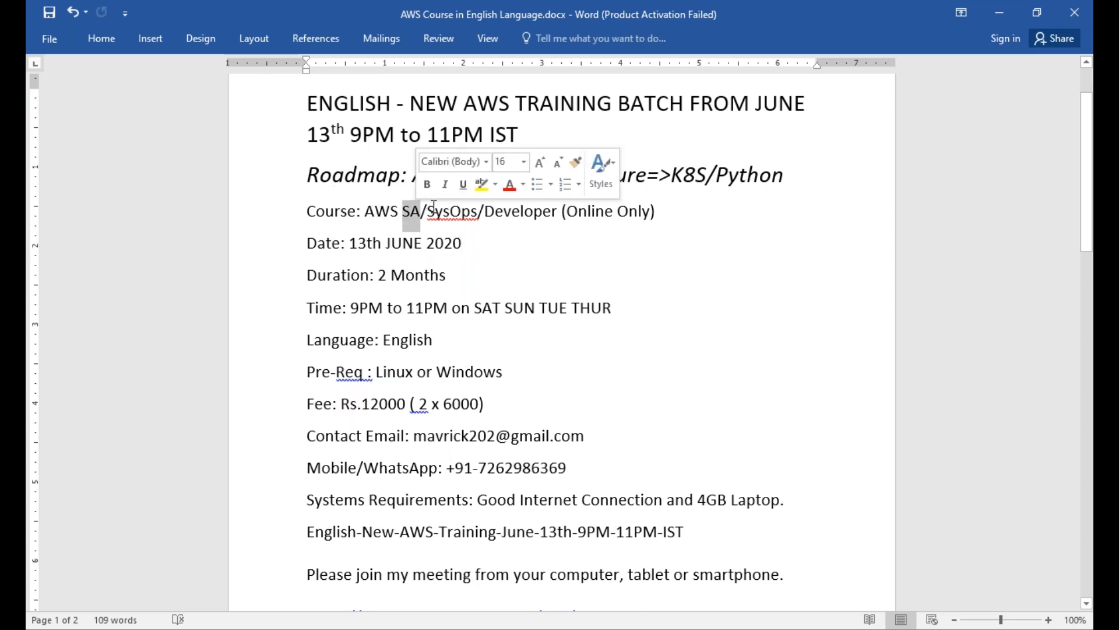
double_click(448, 212)
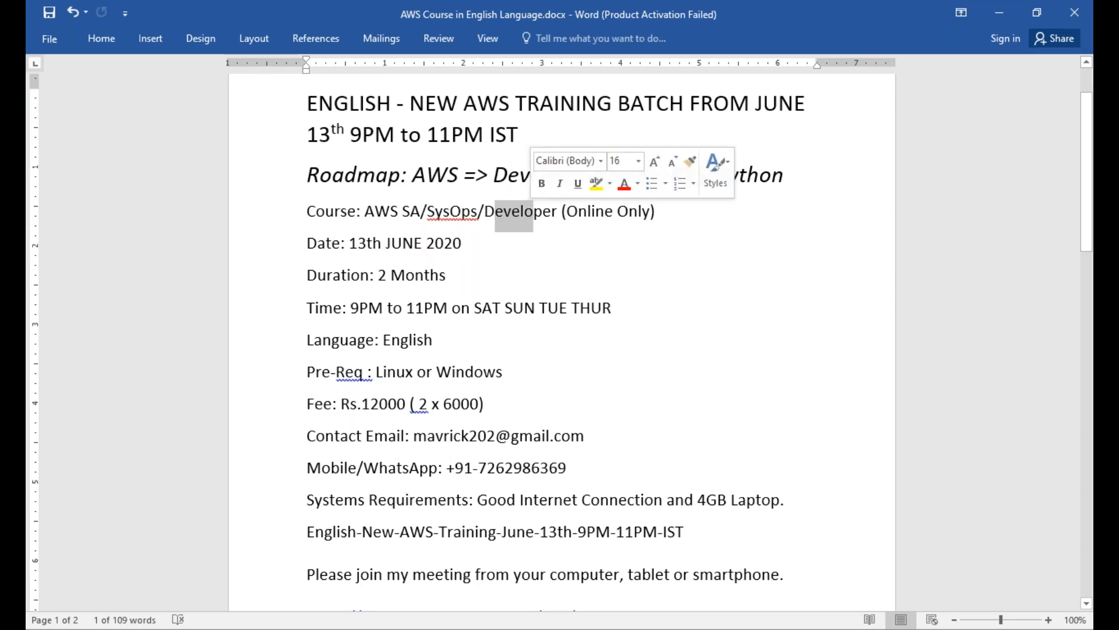
left_click(674, 212)
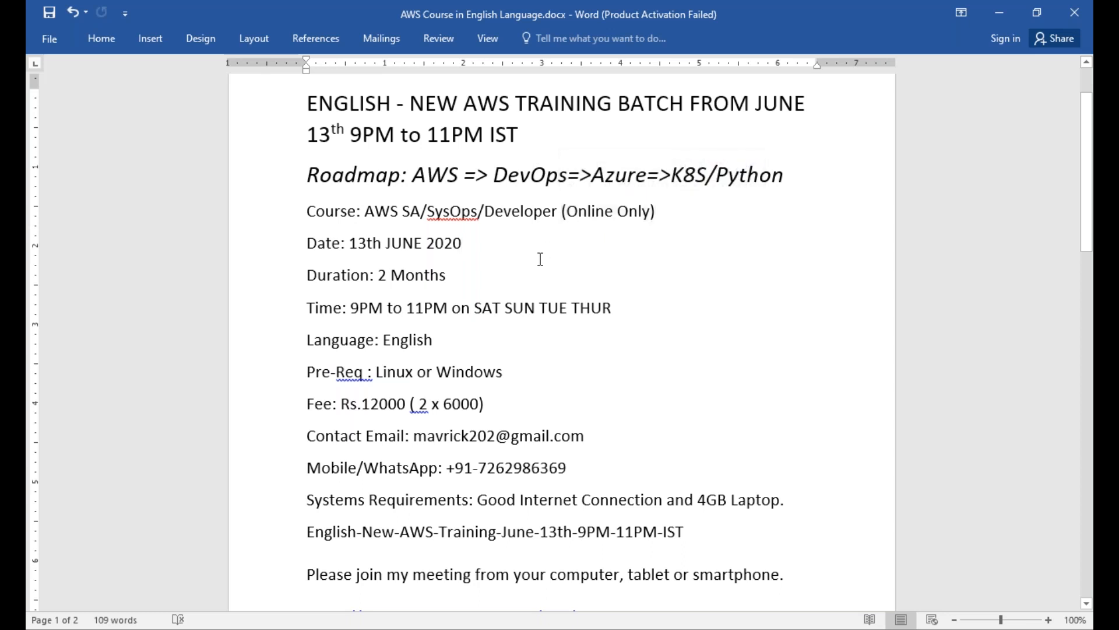
left_click(461, 243)
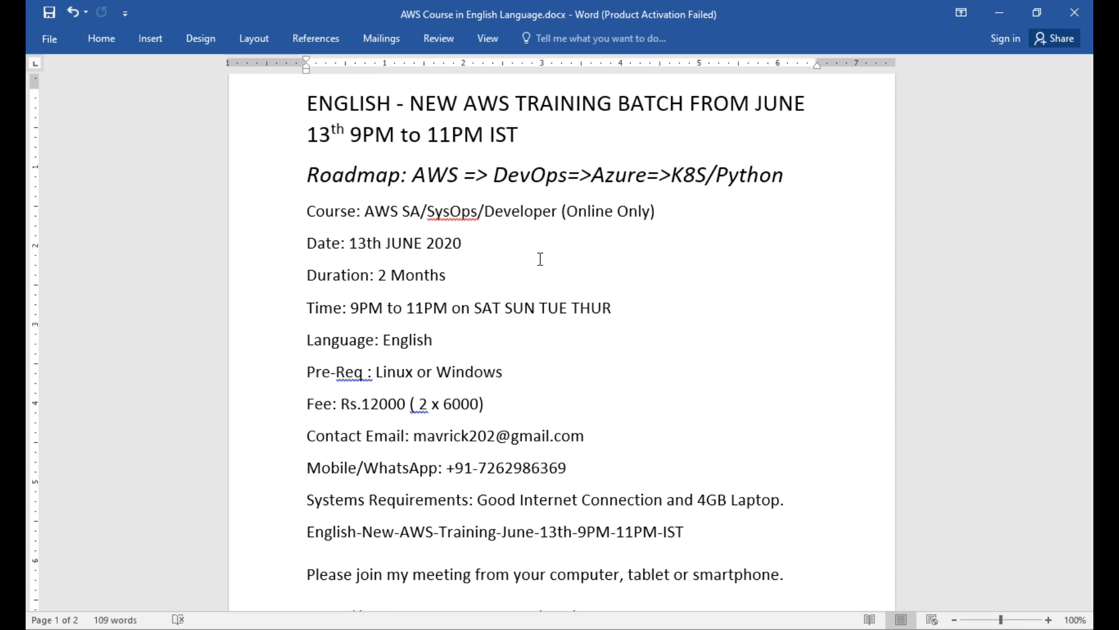
left_click(461, 243)
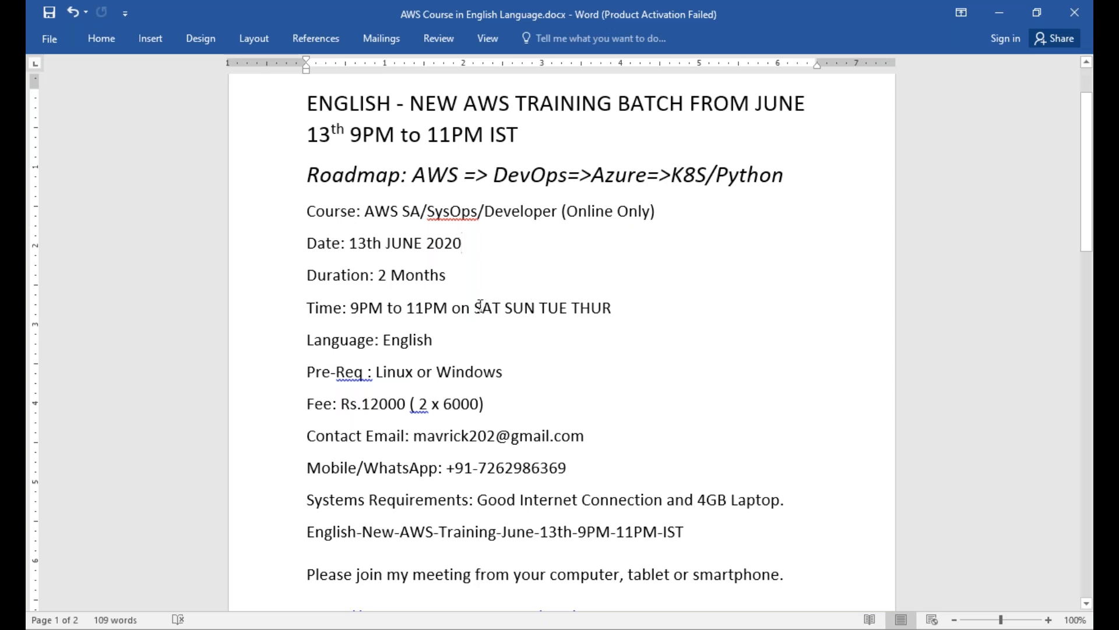
left_click_drag(476, 308, 612, 308)
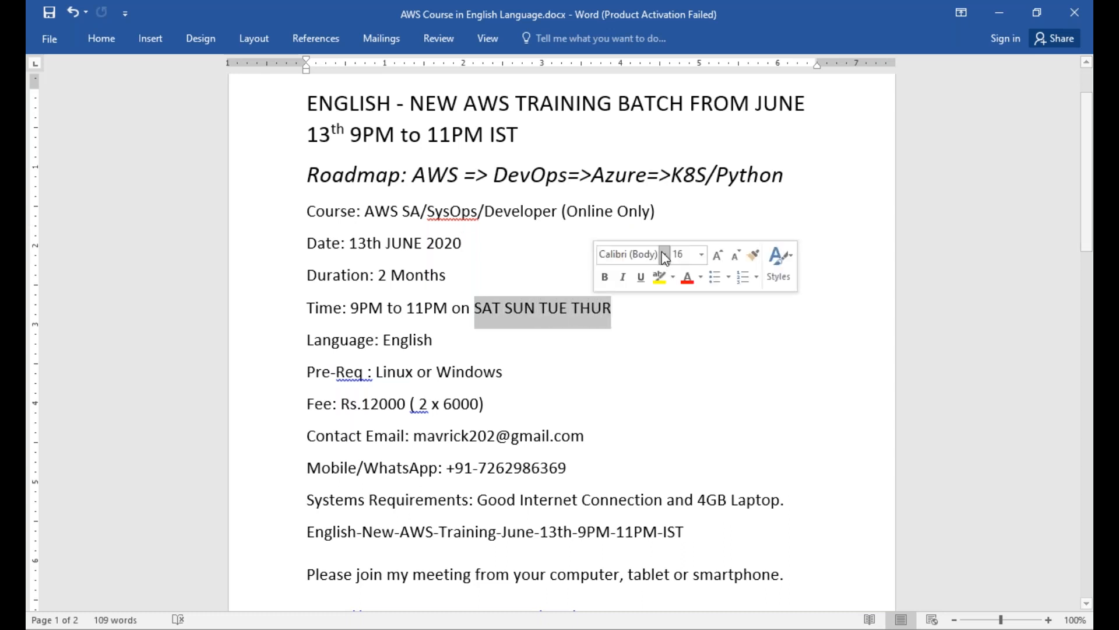
left_click(624, 389)
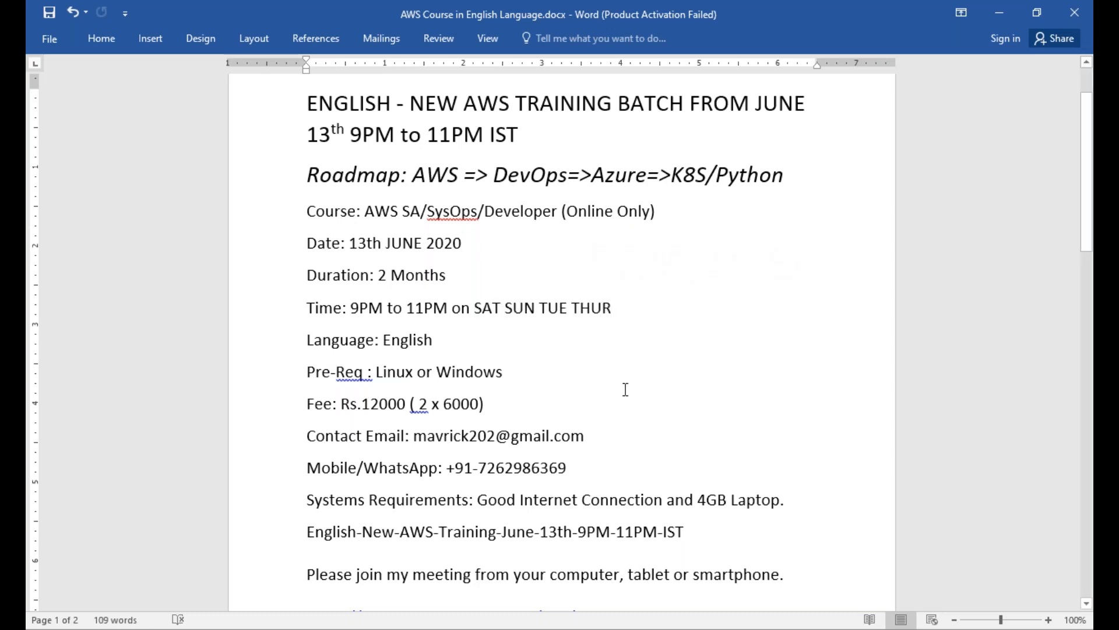
left_click(503, 371)
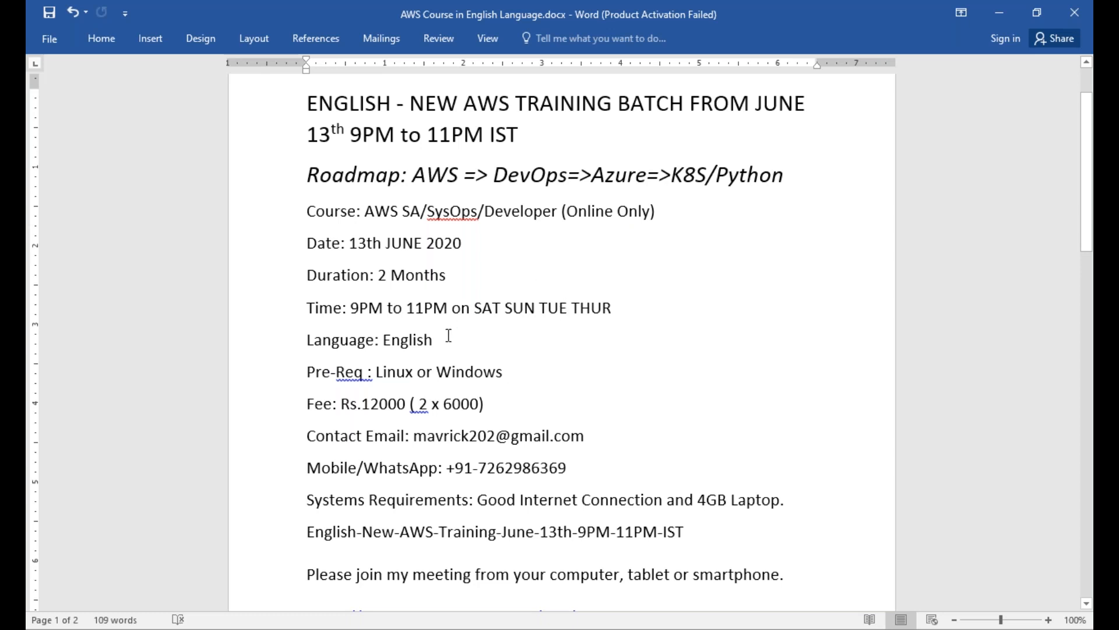
double_click(427, 340)
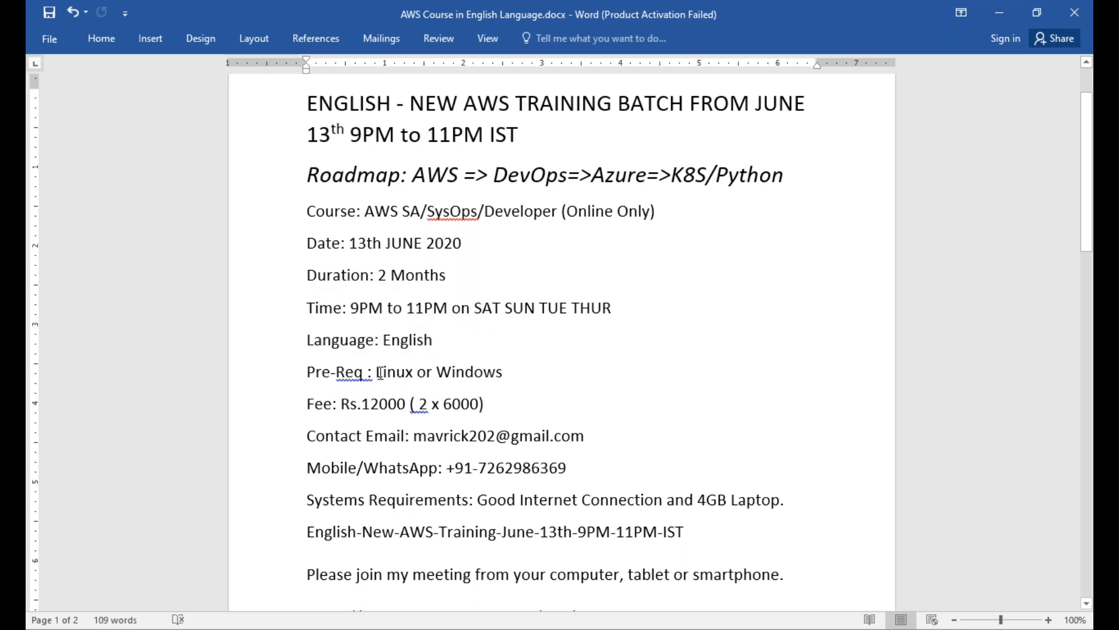
mouse_move(498, 377)
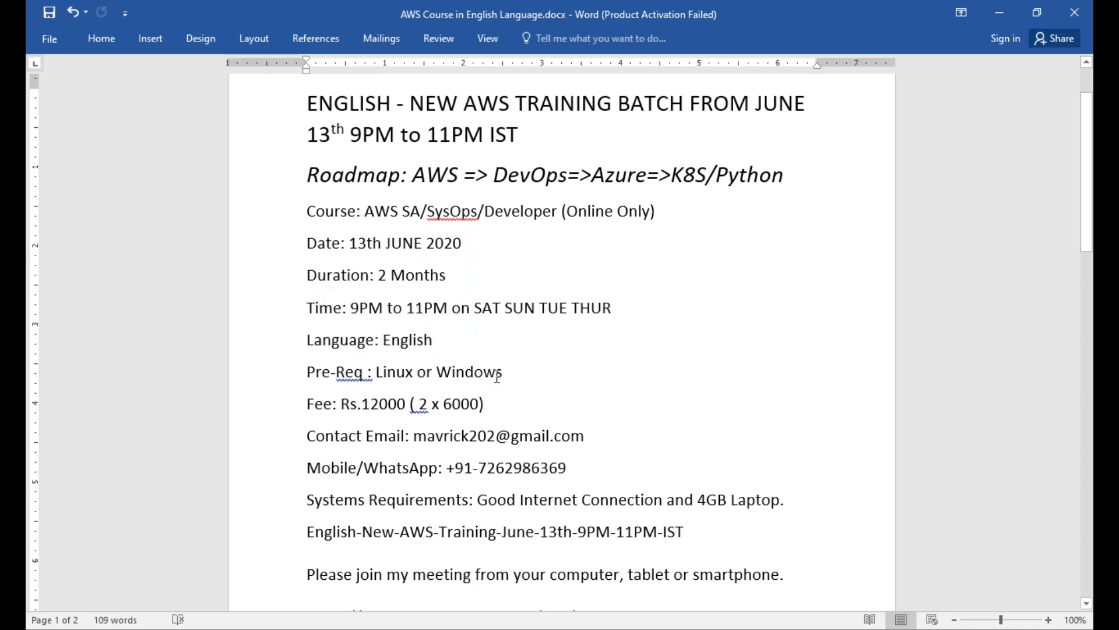
left_click(483, 404)
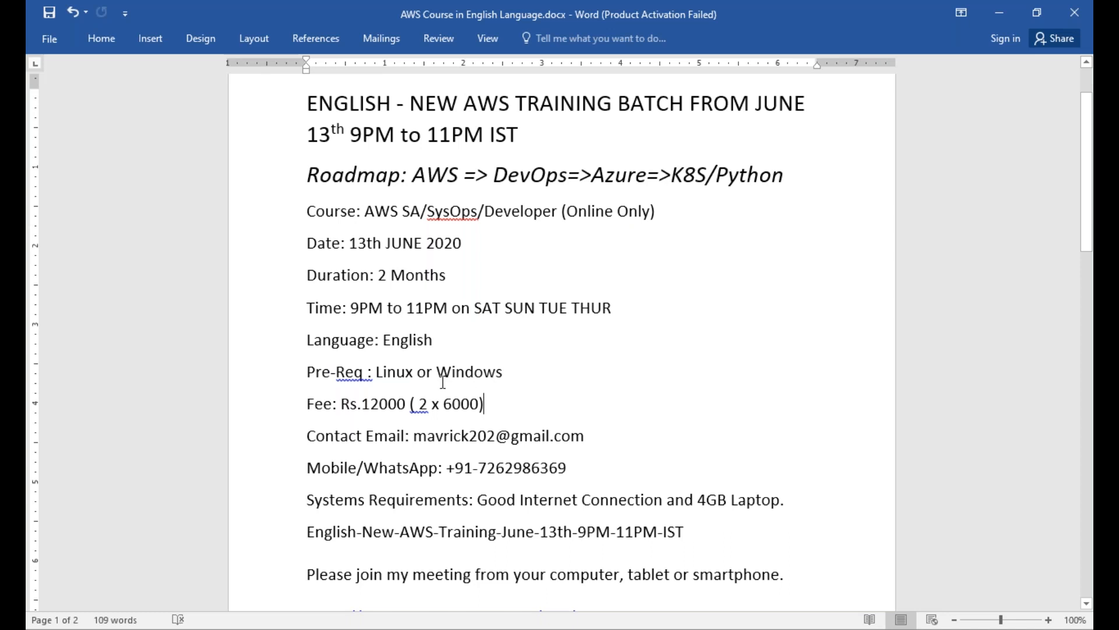
scroll("down", 3)
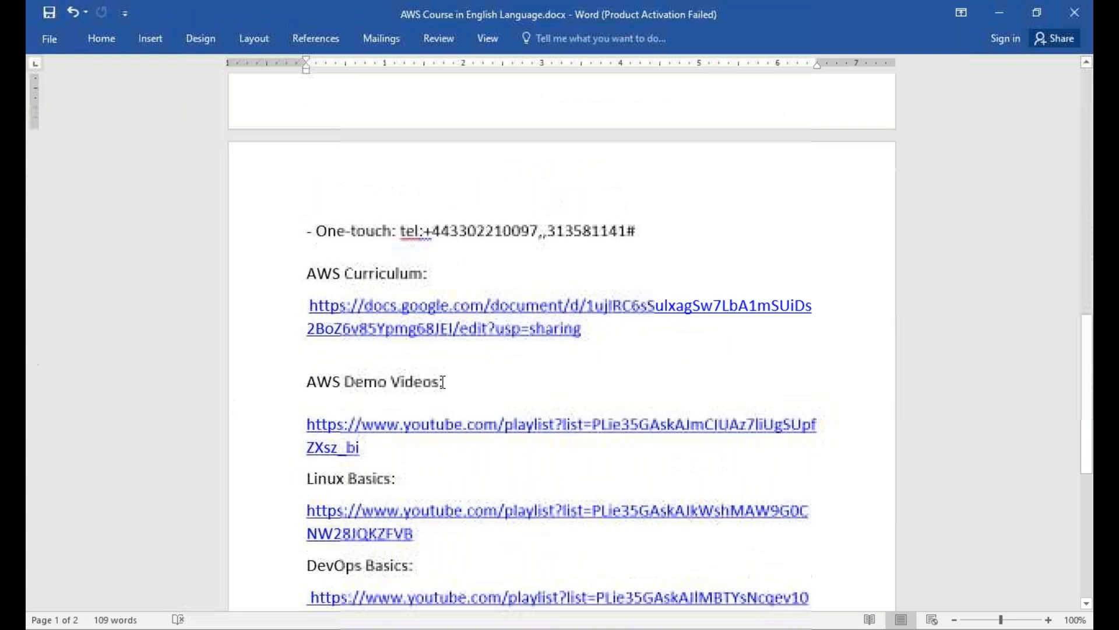
scroll("down", 3)
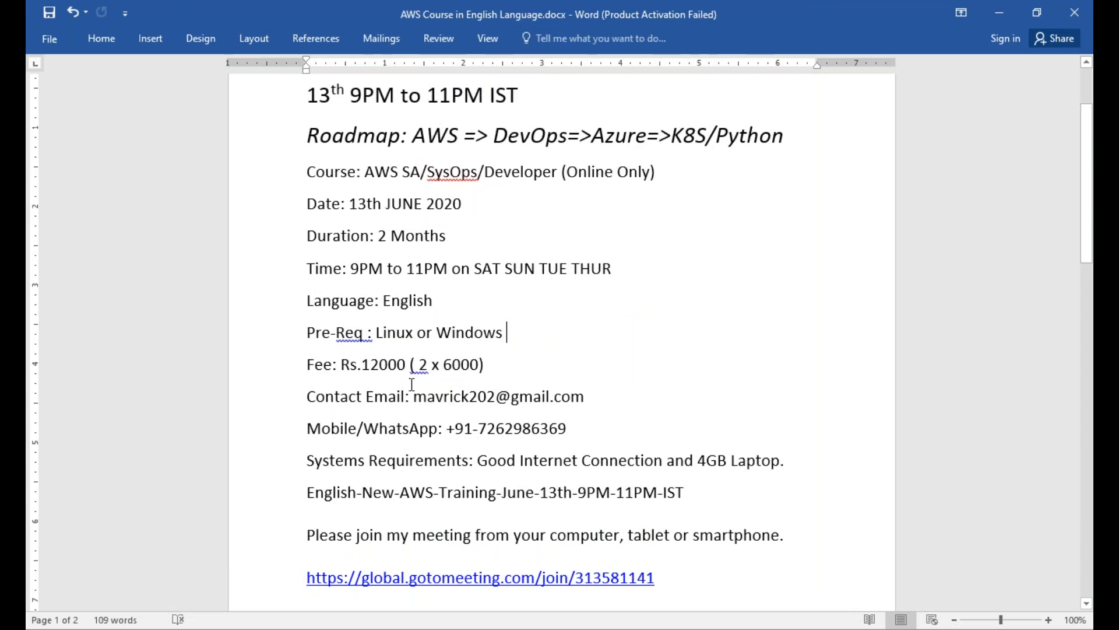
mouse_move(441, 428)
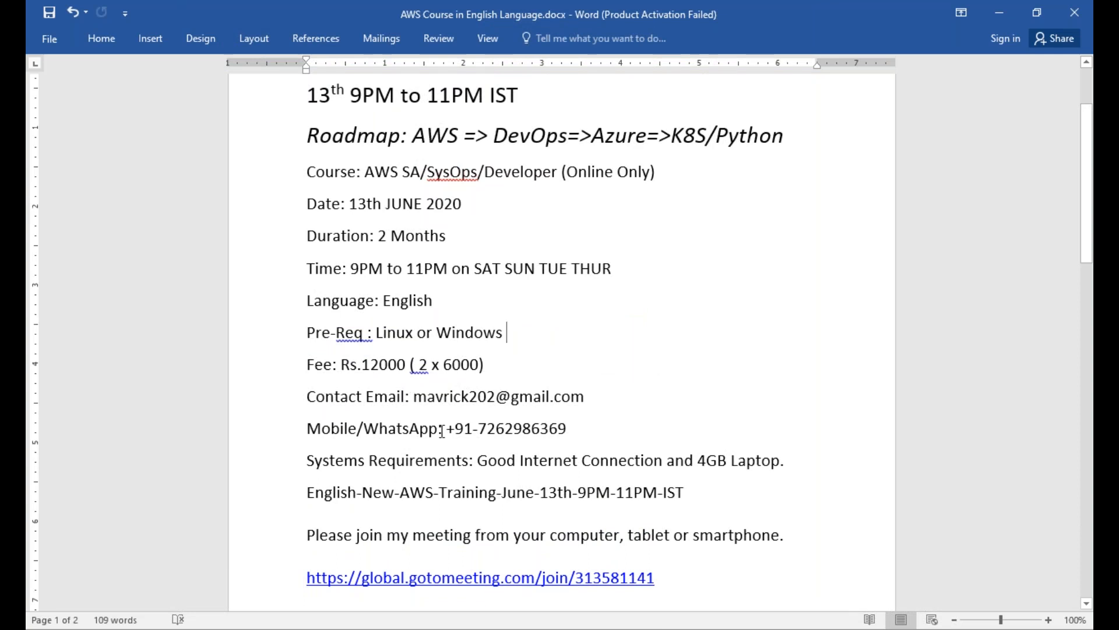
left_click_drag(306, 396, 565, 428)
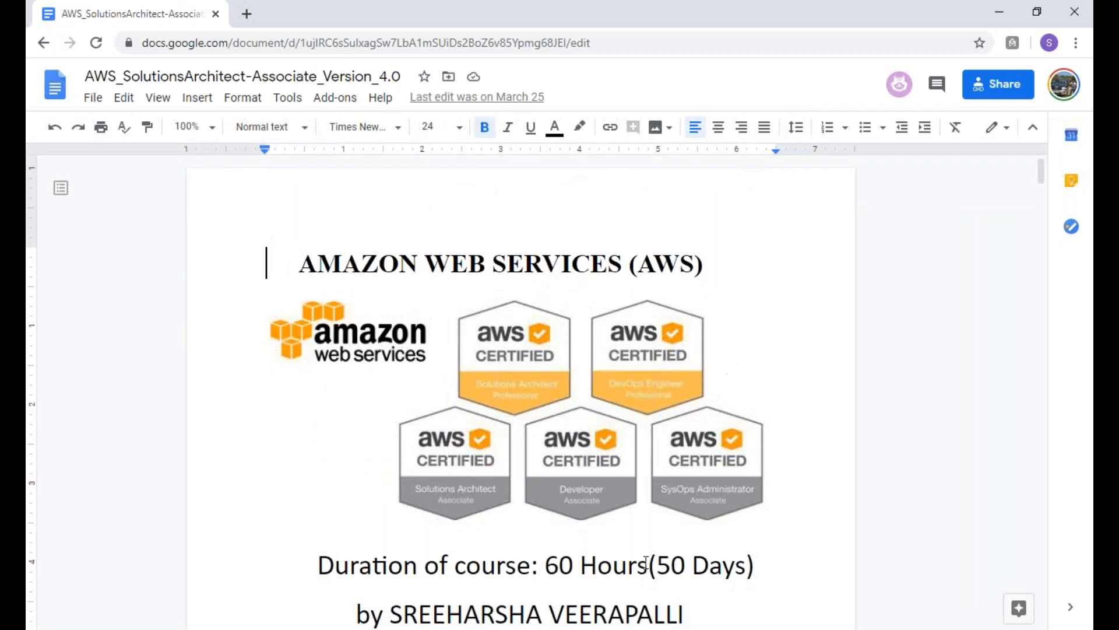
Step: Highlight the course duration on the cover, then scroll the syllabus down through Modules 1 to 4
left_click_drag(578, 564, 752, 564)
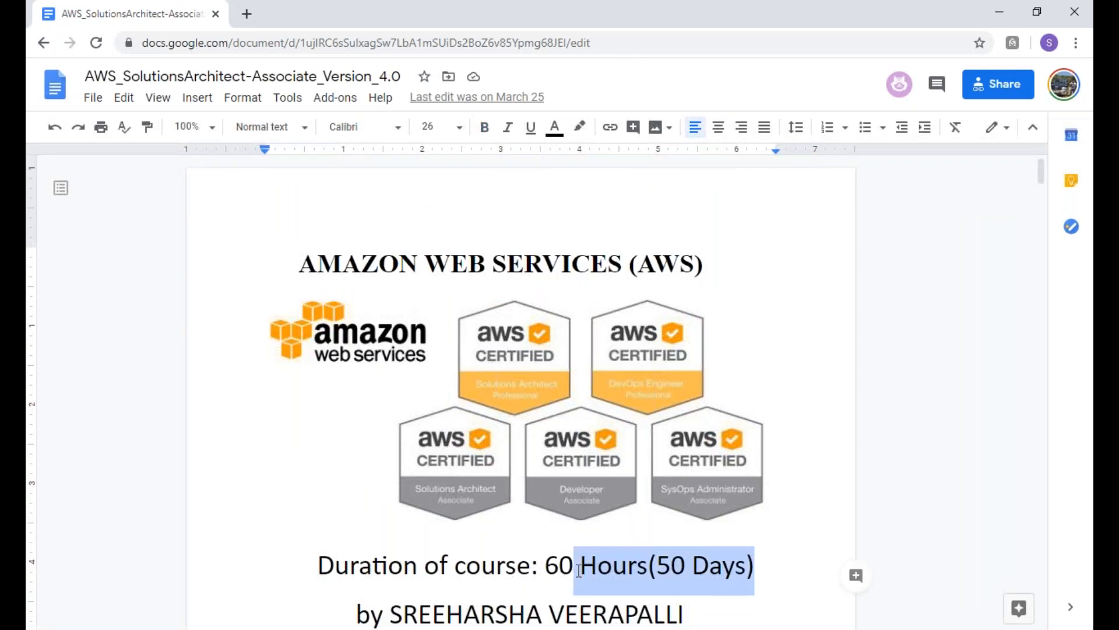
scroll("down", 3)
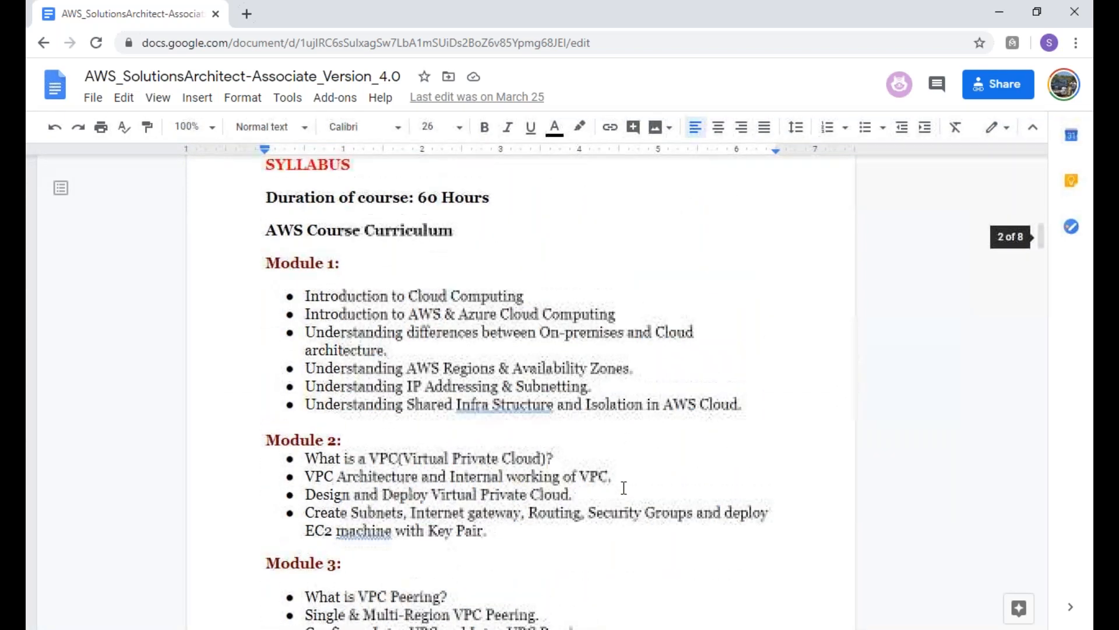
scroll("down", 3)
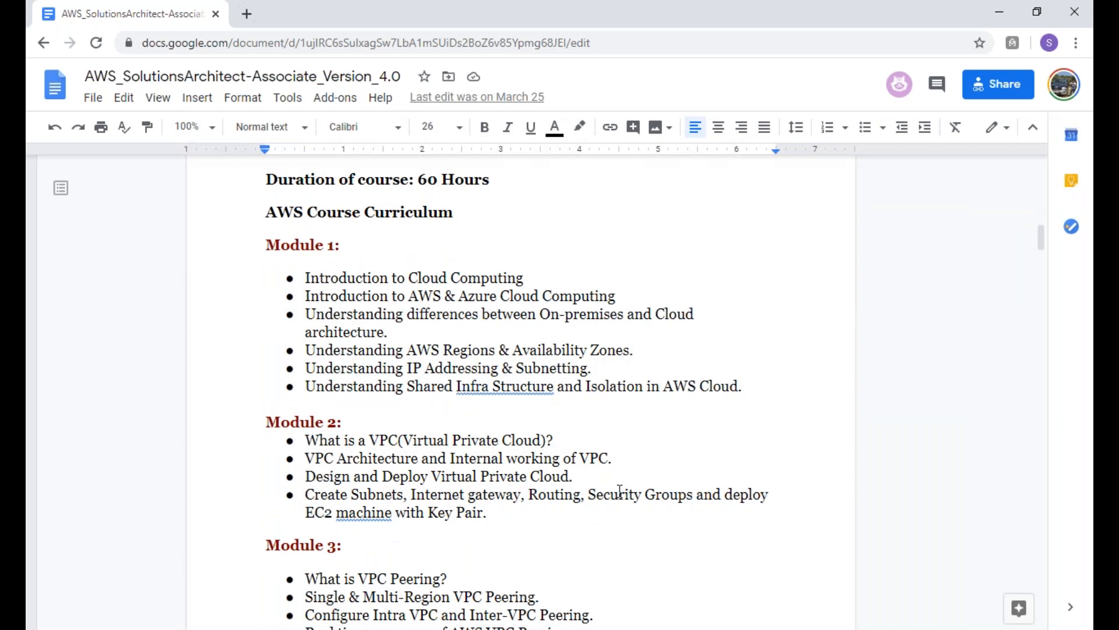
scroll("down", 3)
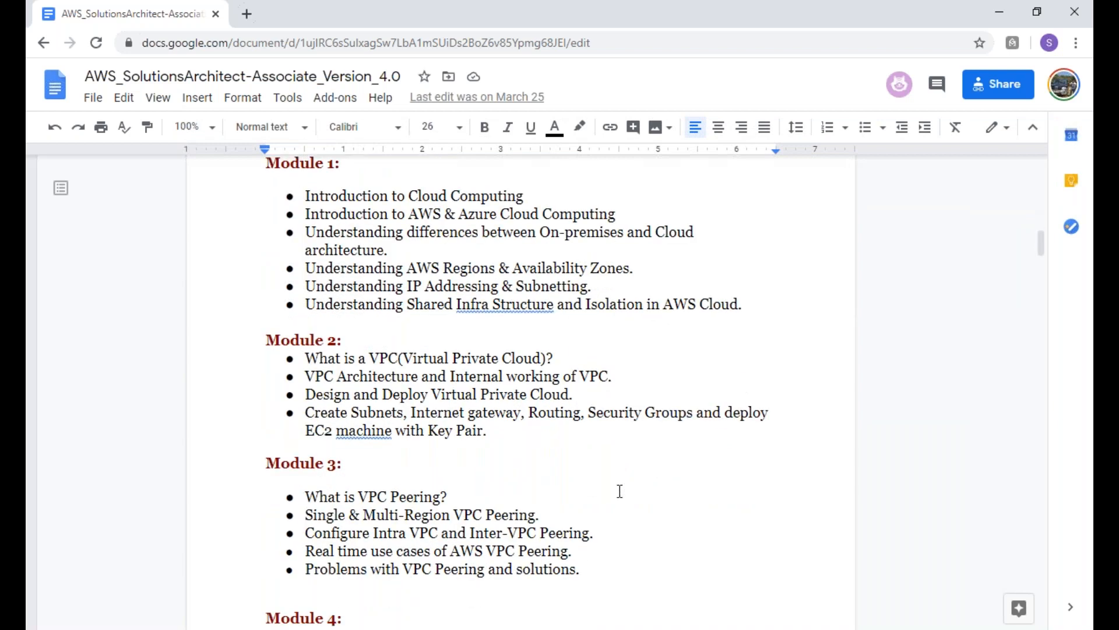
mouse_move(453, 313)
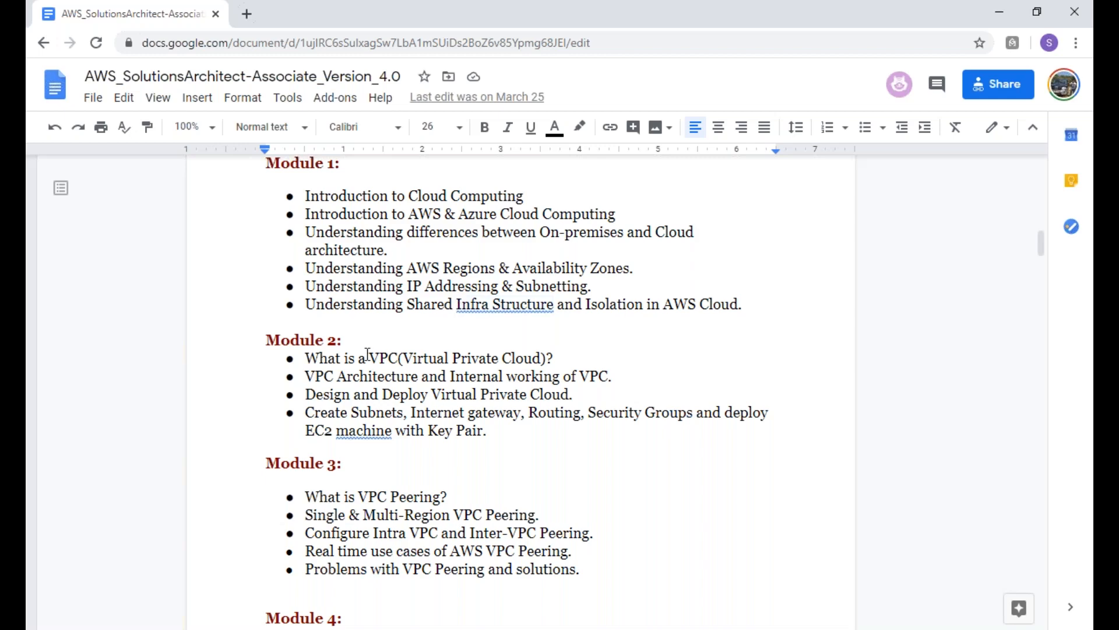
scroll("down", 3)
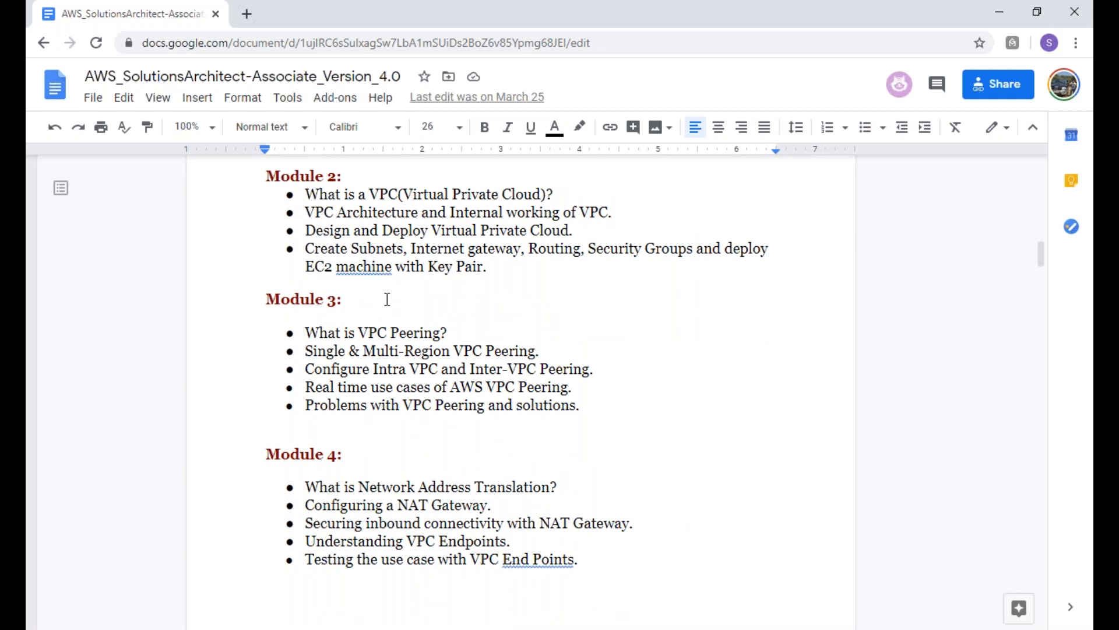
mouse_move(434, 248)
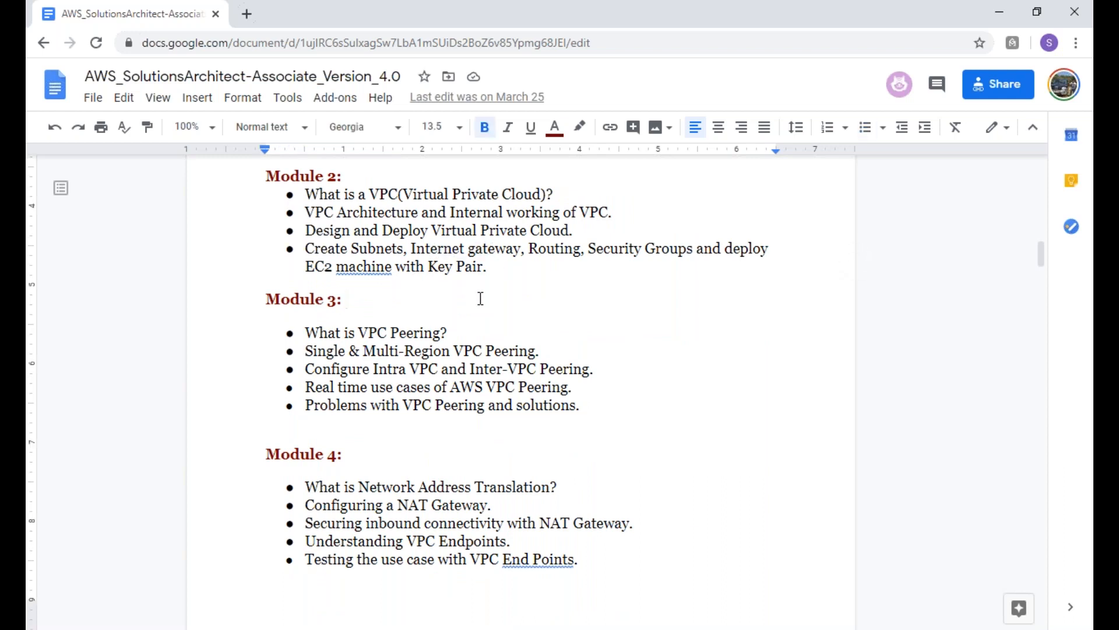
scroll("down", 3)
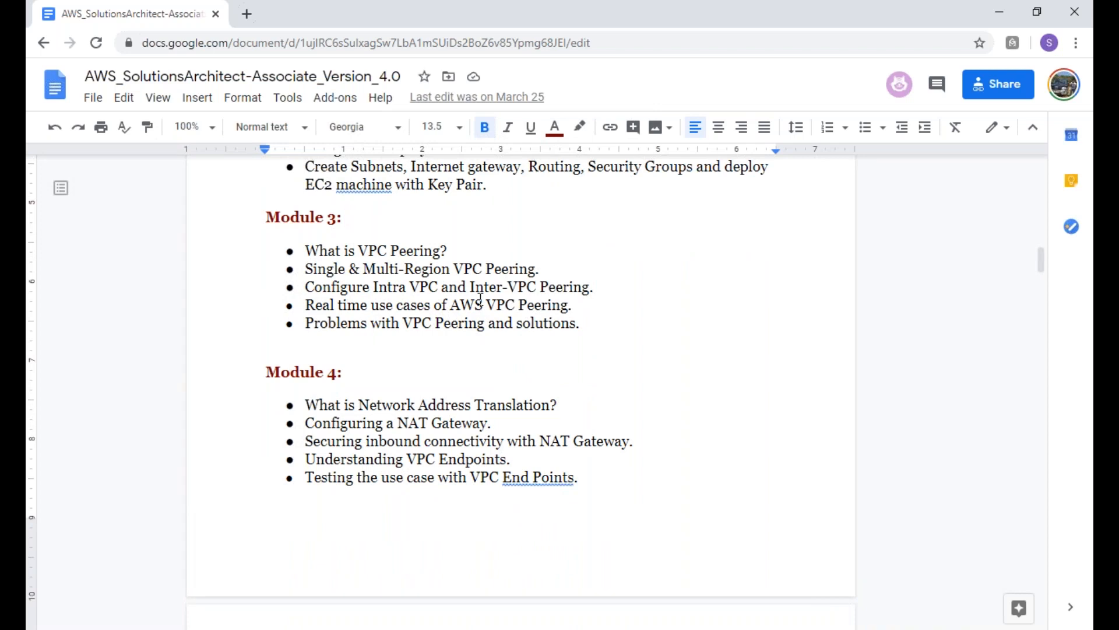
Step: Scroll from Module 6 to Module 9 and highlight its SSL certificate configuration topic
scroll("down", 3)
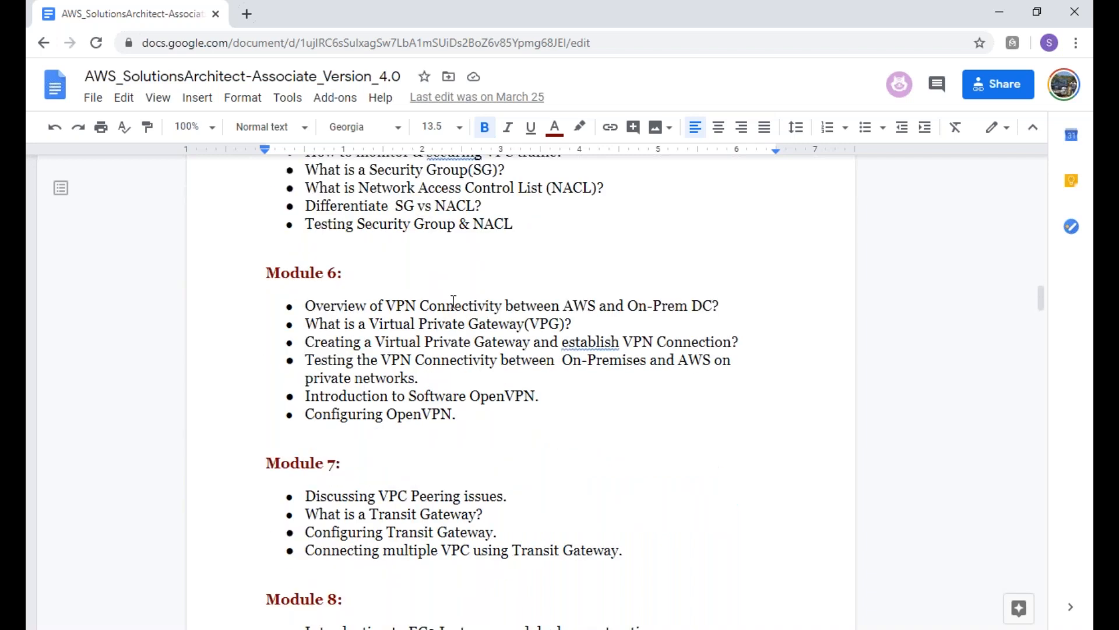
mouse_move(427, 366)
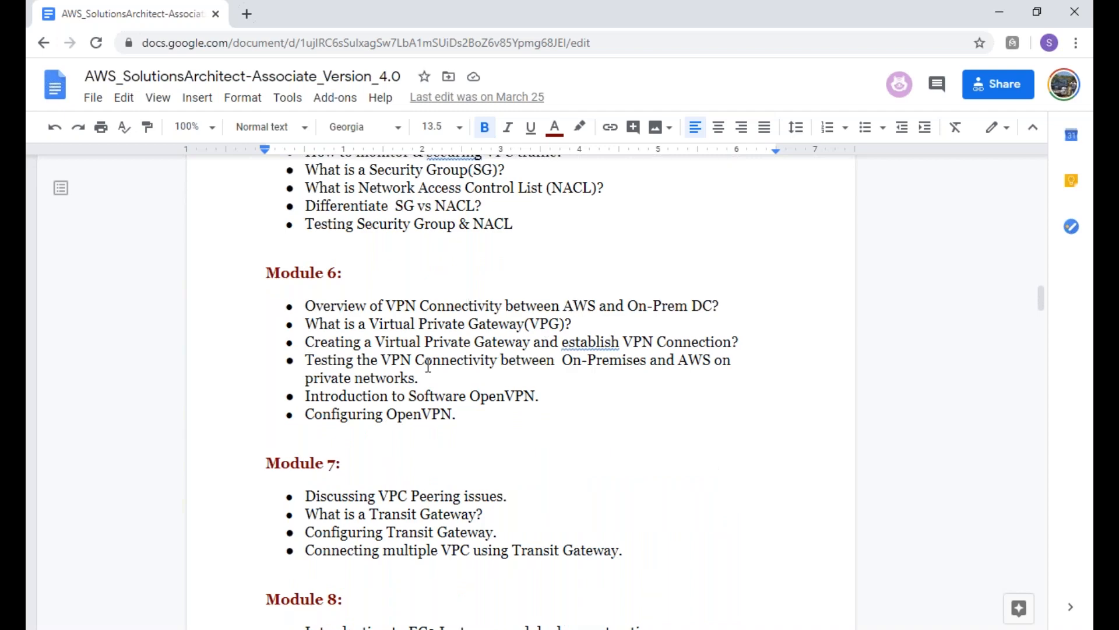
scroll("down", 3)
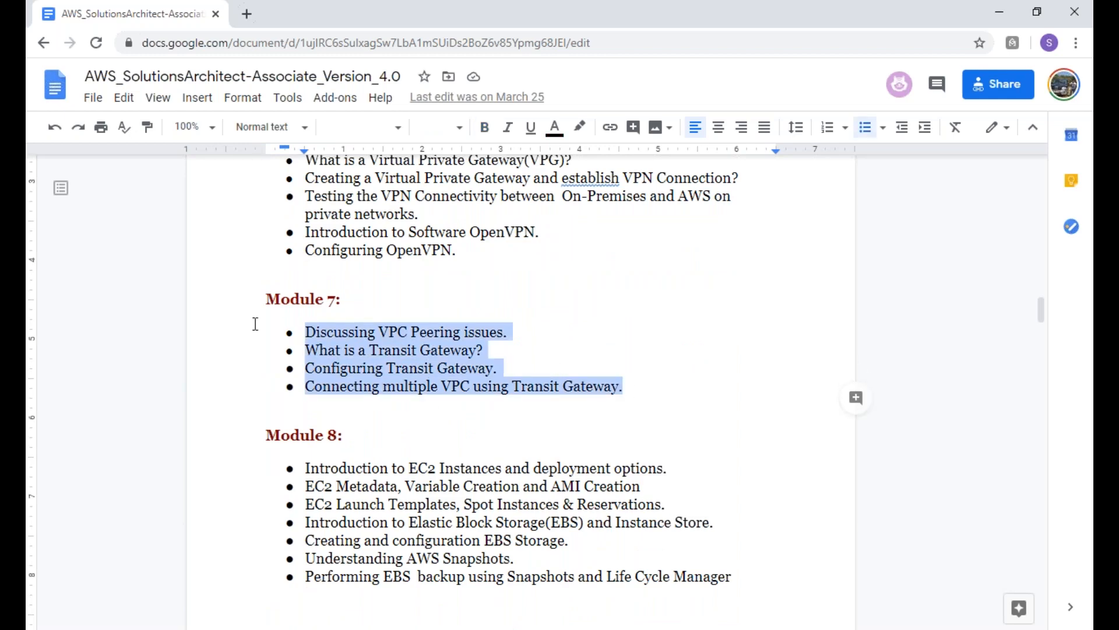
scroll("down", 3)
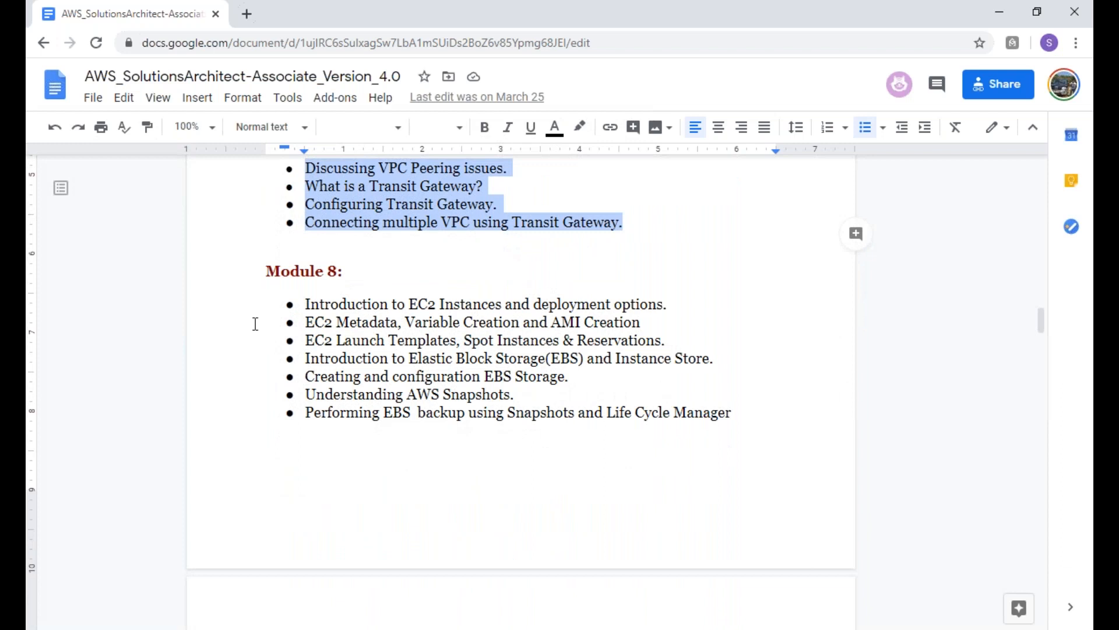
scroll("down", 3)
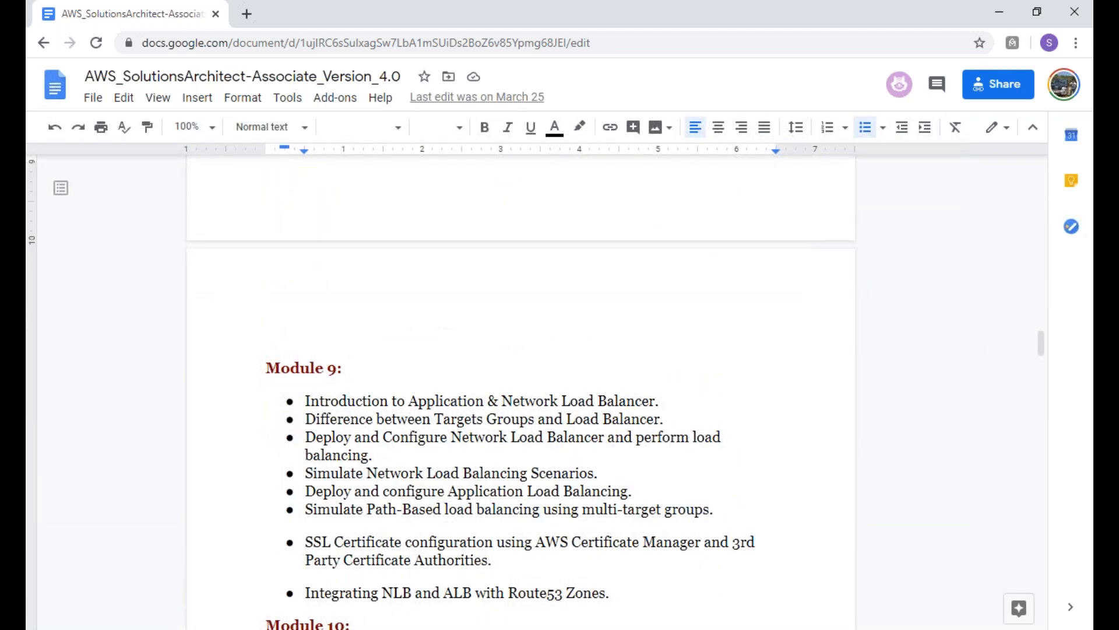
scroll("down", 3)
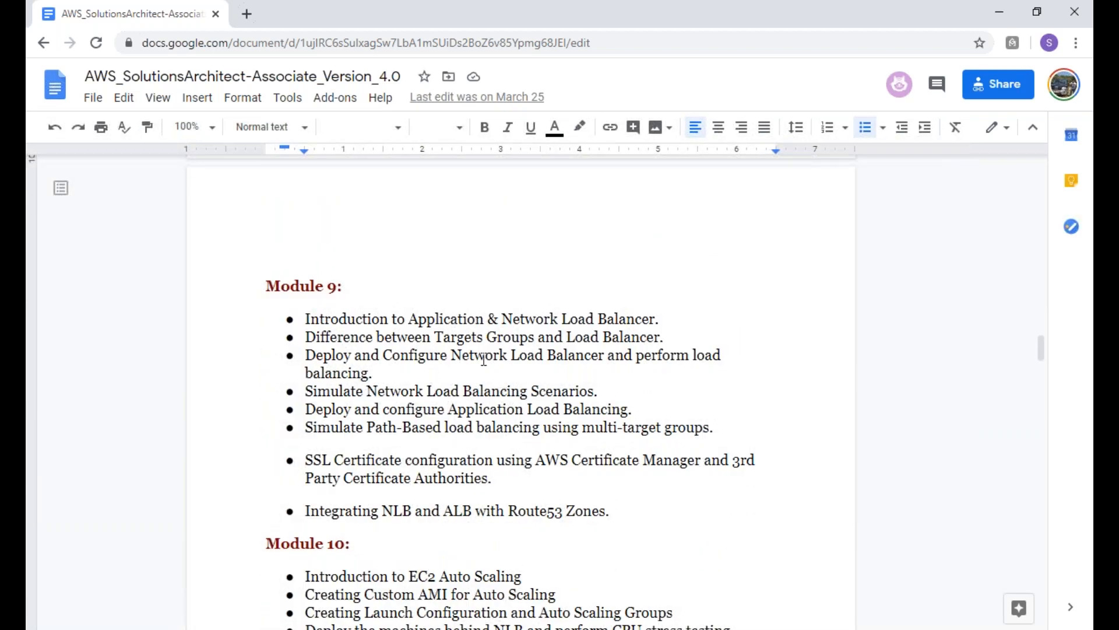
mouse_move(396, 336)
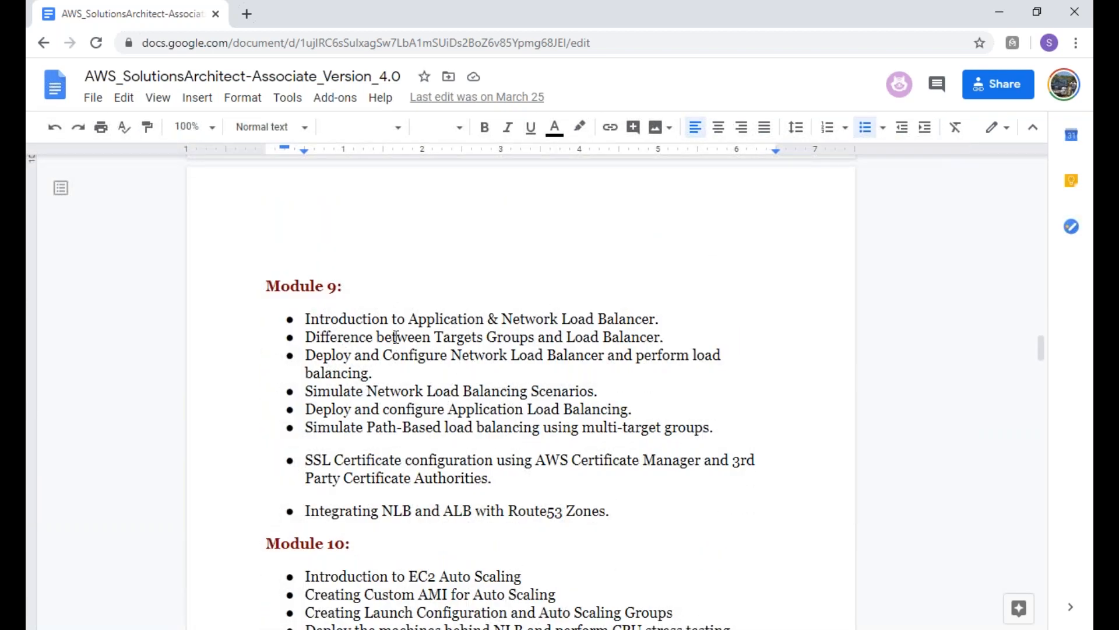
scroll("down", 3)
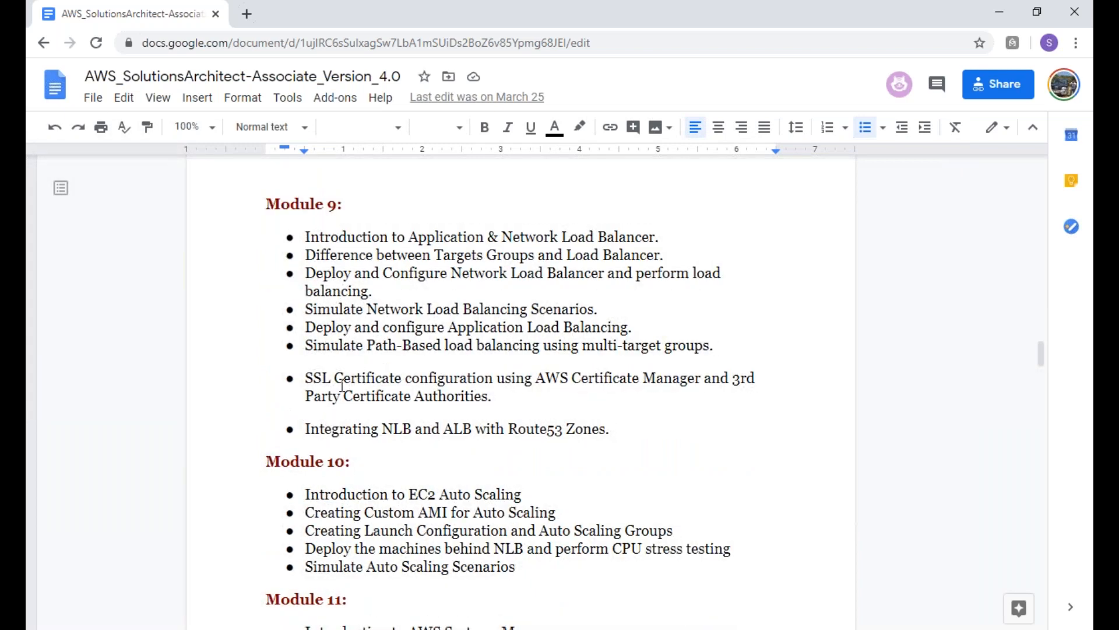
left_click_drag(342, 378, 543, 378)
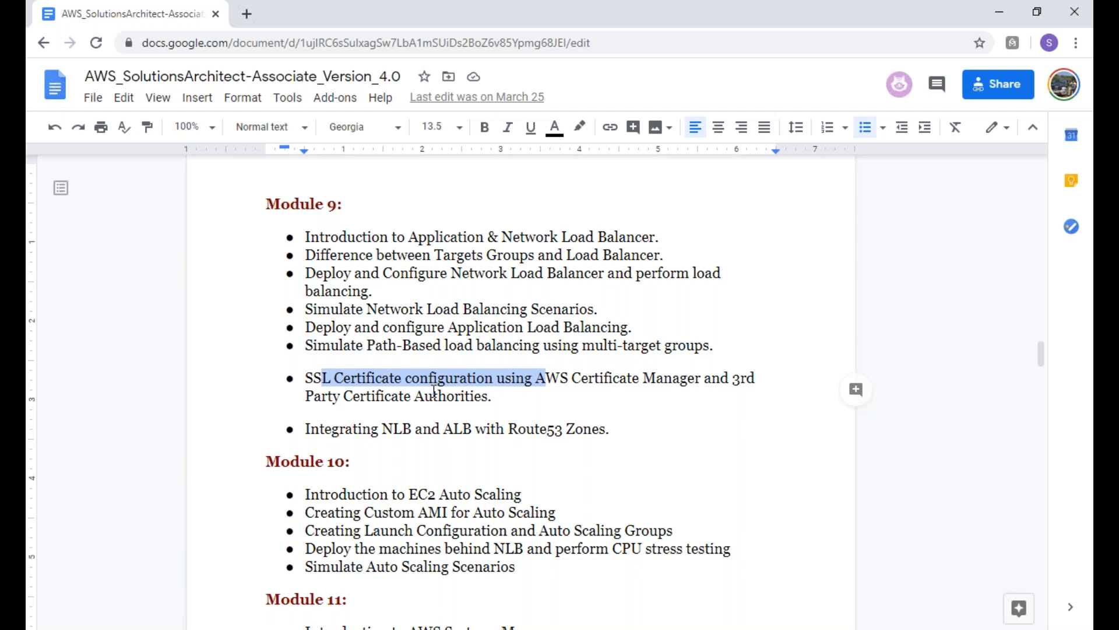
Step: Continue to Module 11, highlight all its topics, and move on to Module 12's storage topics
scroll("down", 3)
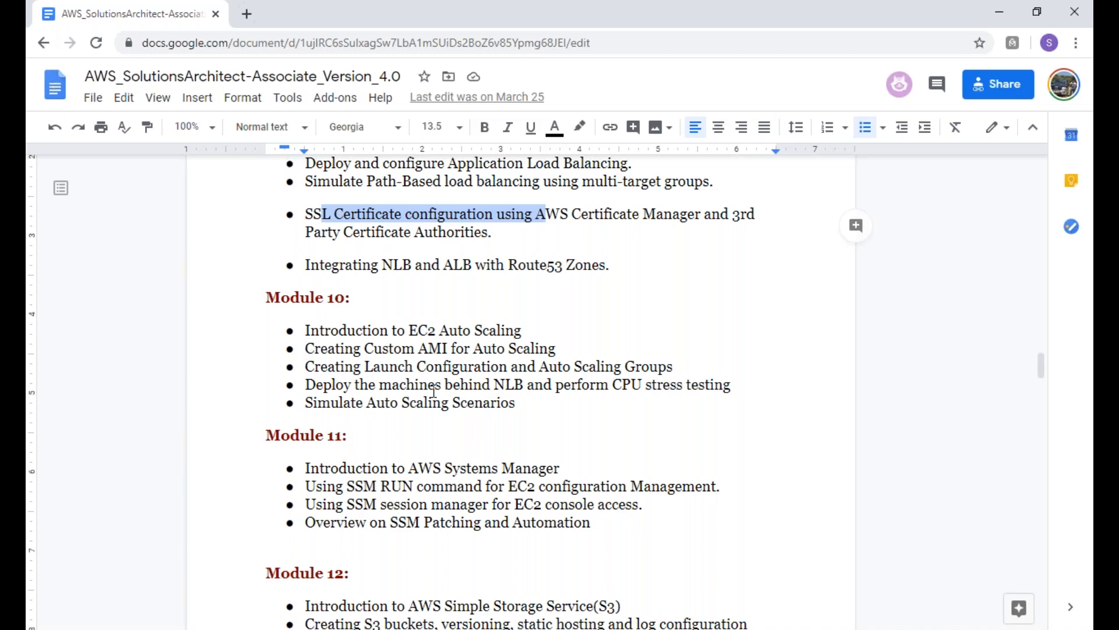
scroll("down", 3)
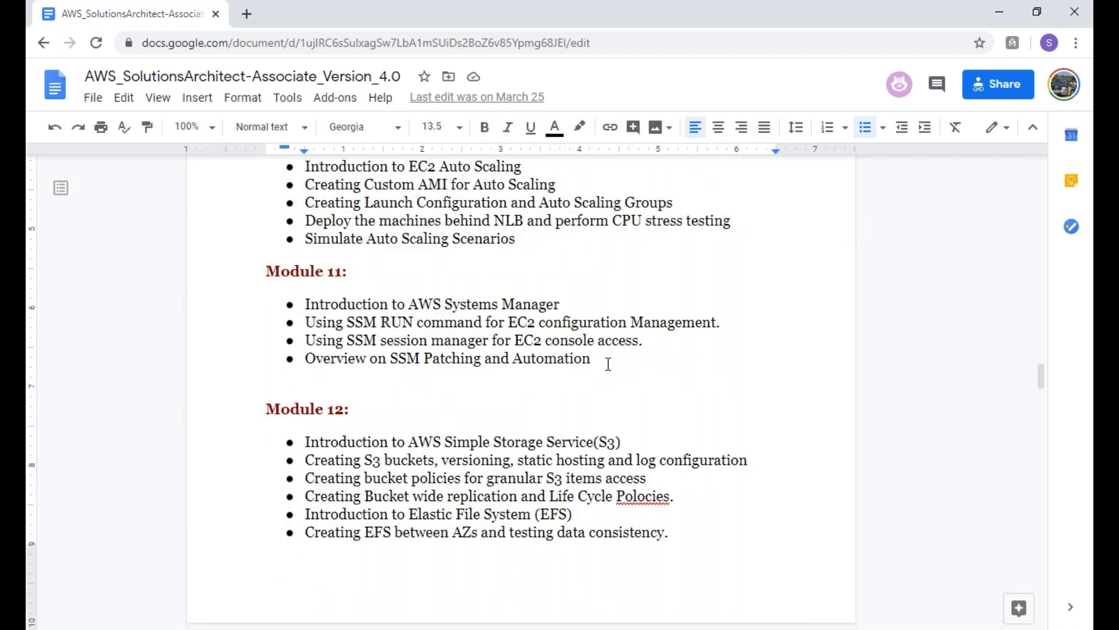
left_click_drag(305, 304, 590, 358)
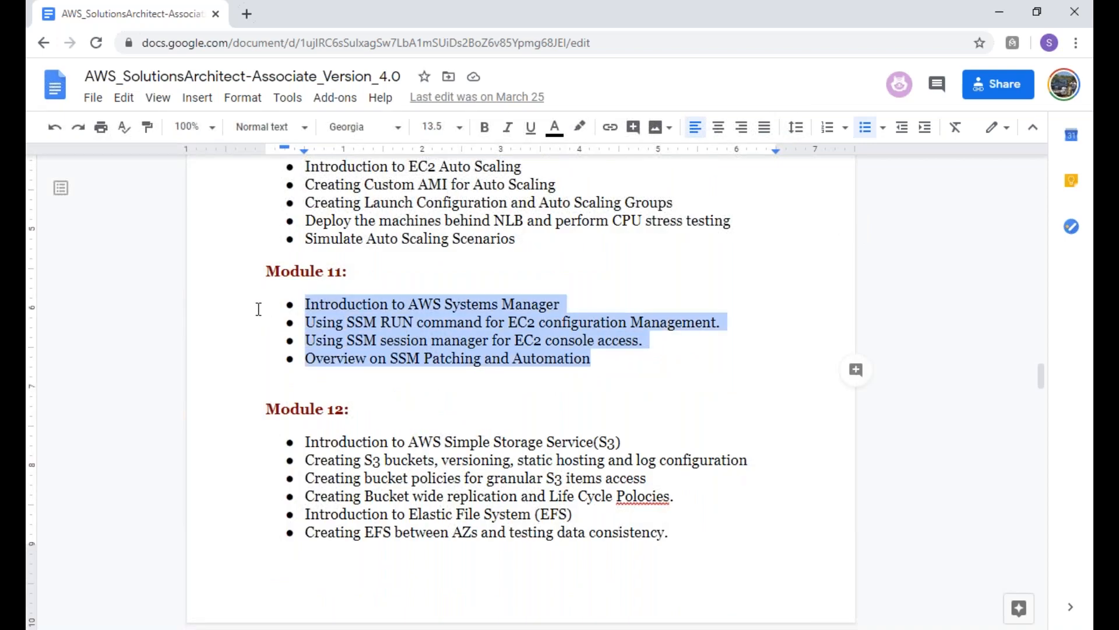
scroll("down", 3)
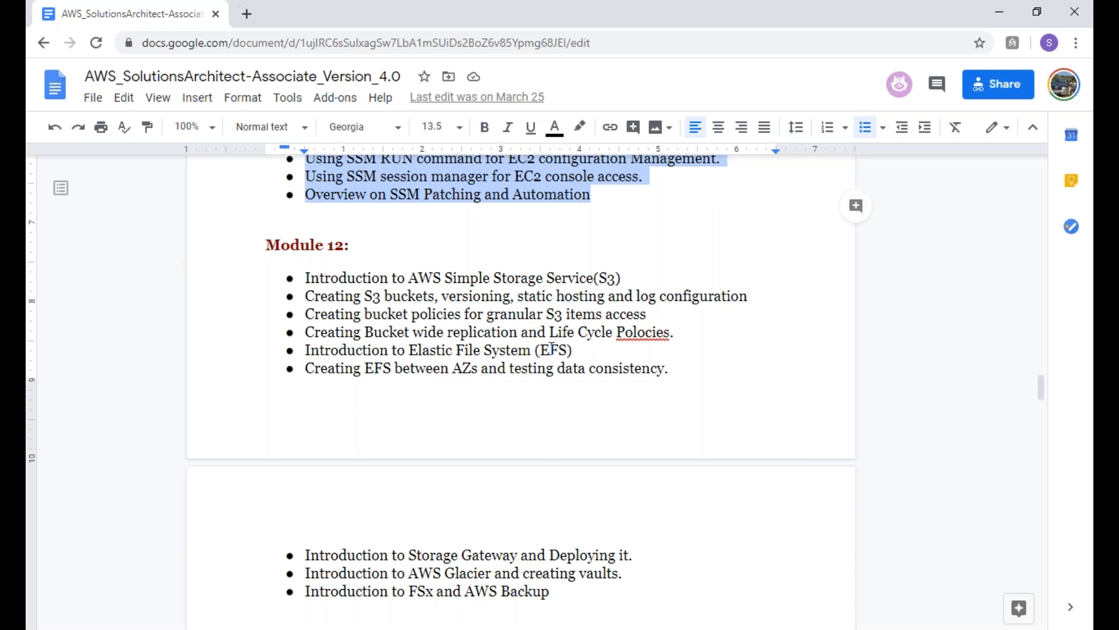
Step: Scroll past Module 13, highlight the later Module 14 topics, and bring Modules 17 and 18 into view
scroll("down", 3)
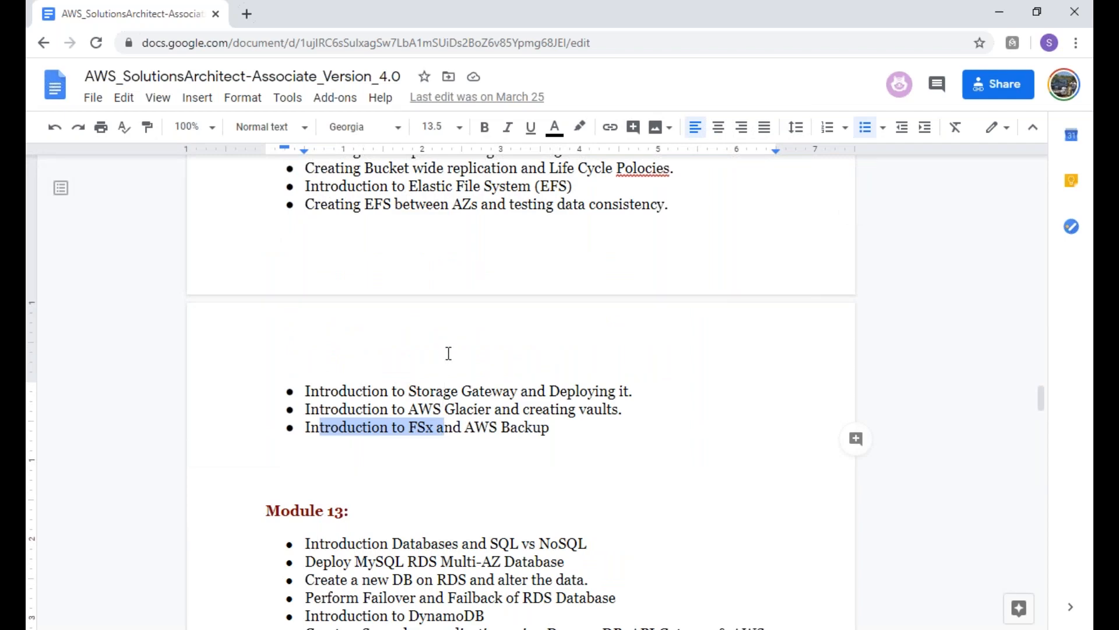
scroll("down", 3)
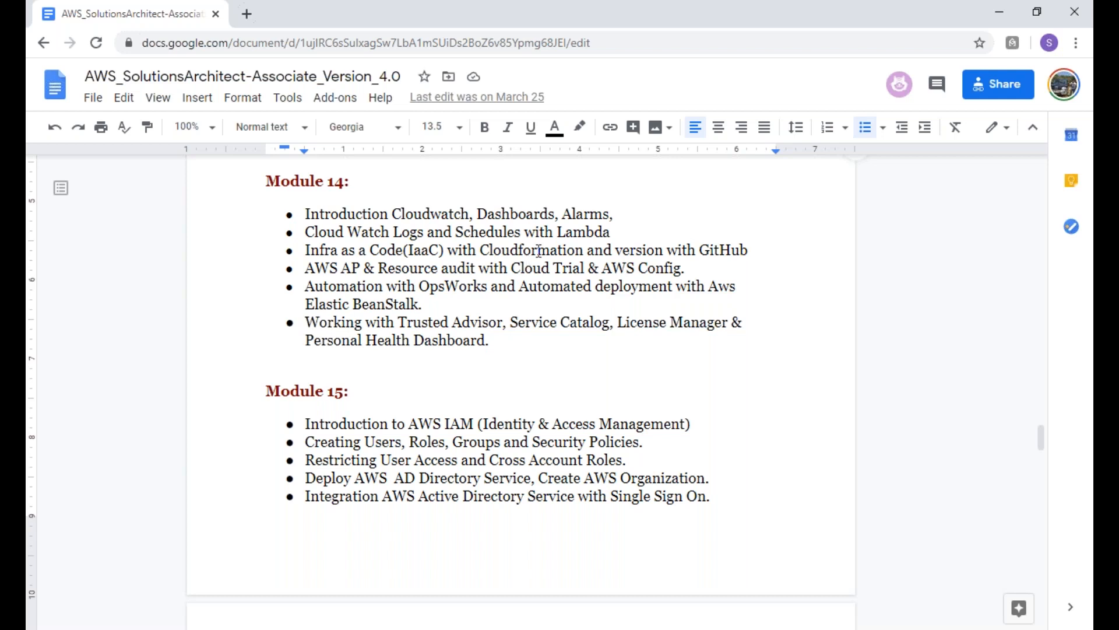
left_click_drag(448, 250, 748, 249)
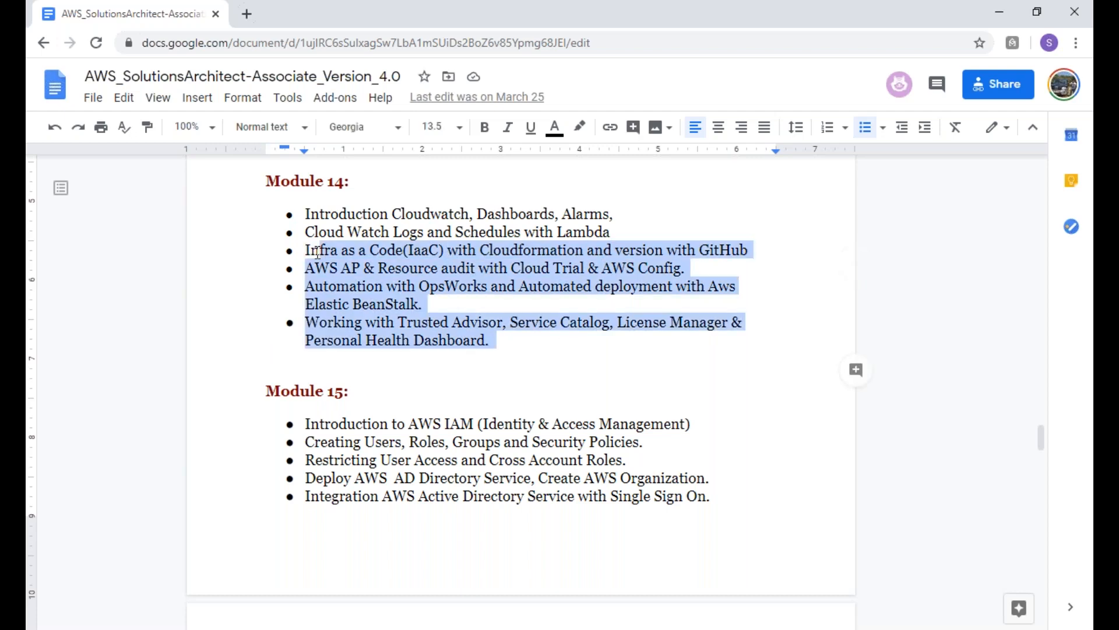
scroll("down", 3)
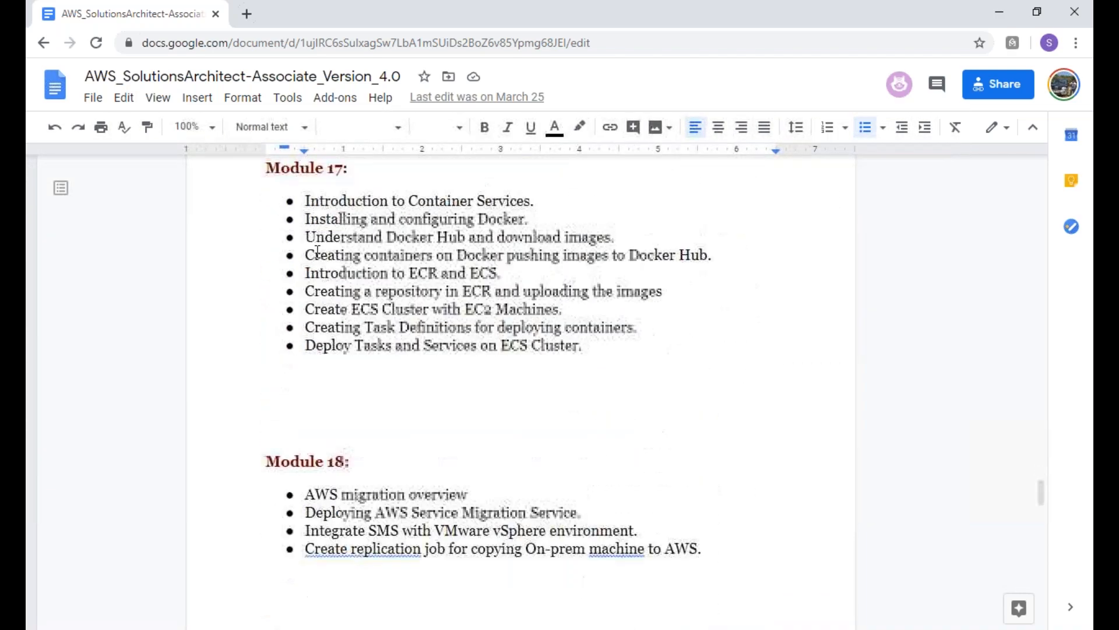
Step: Scroll to Modules 19–22 and select the Module 20 topic list
scroll("down", 3)
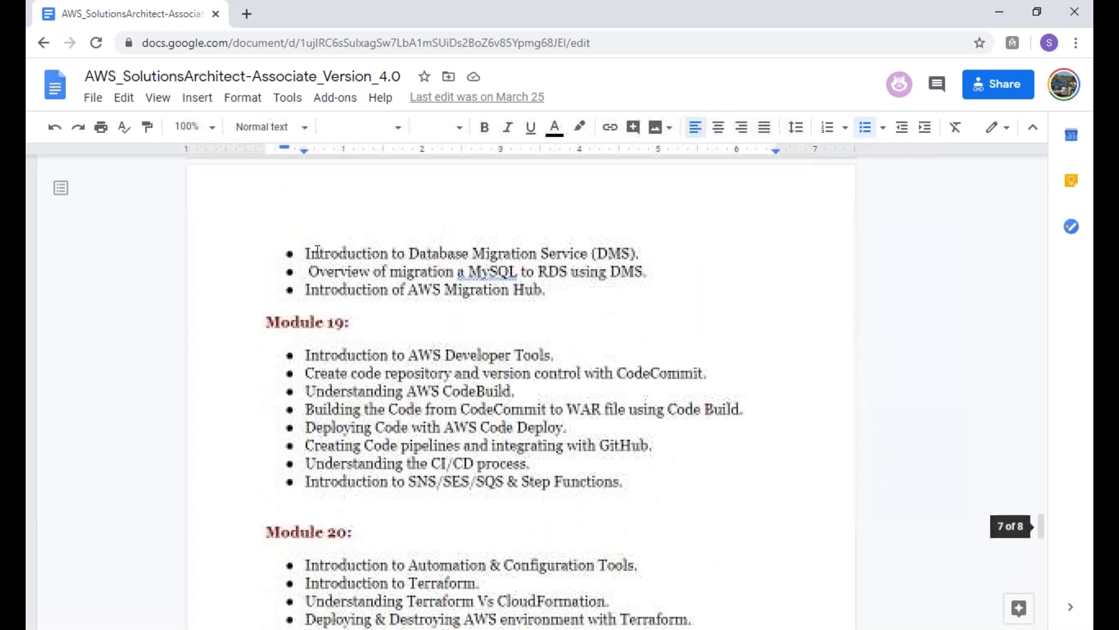
scroll("down", 3)
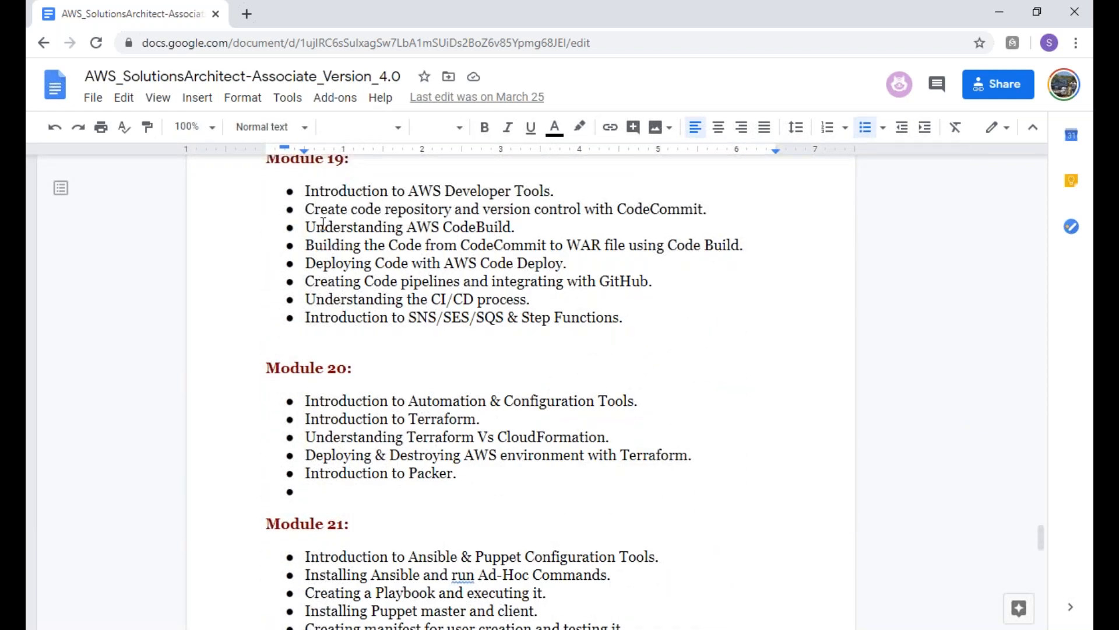
scroll("down", 3)
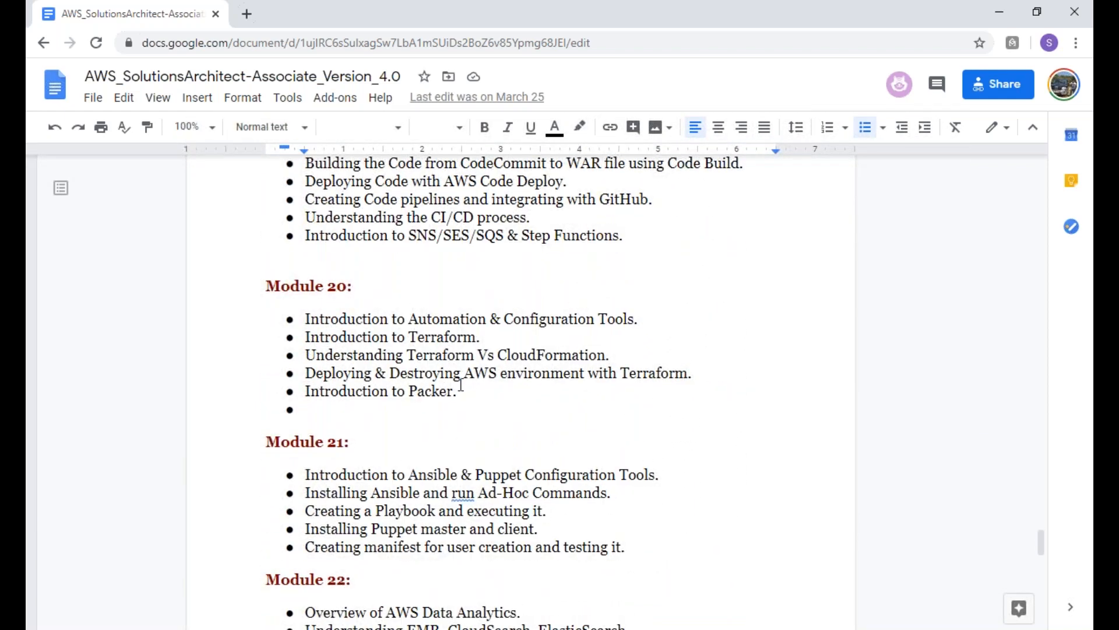
left_click_drag(304, 319, 456, 390)
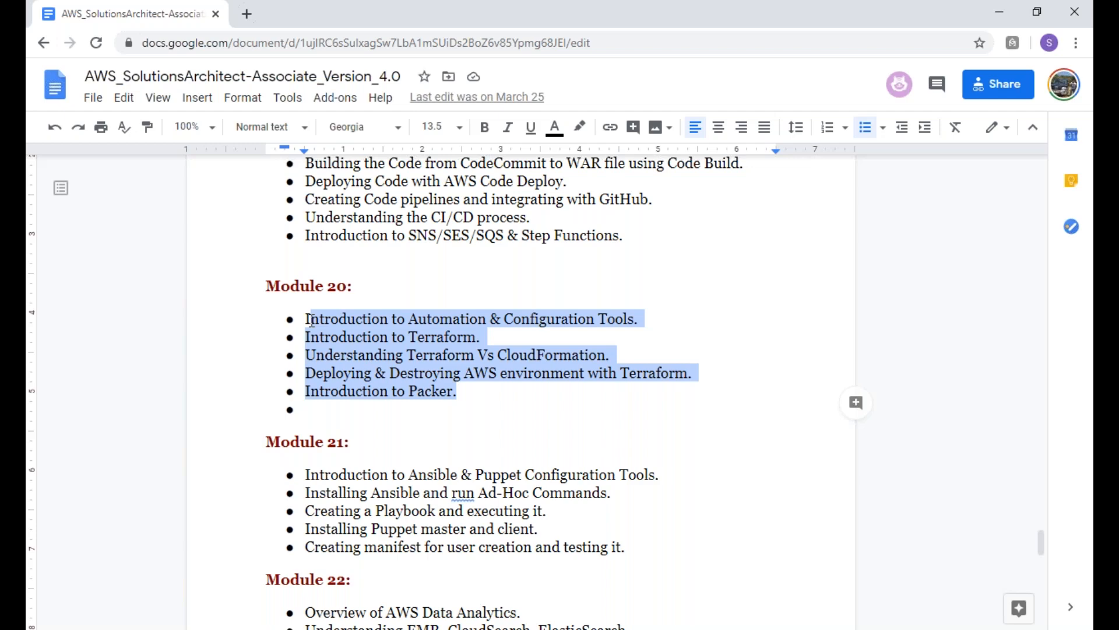
scroll("down", 3)
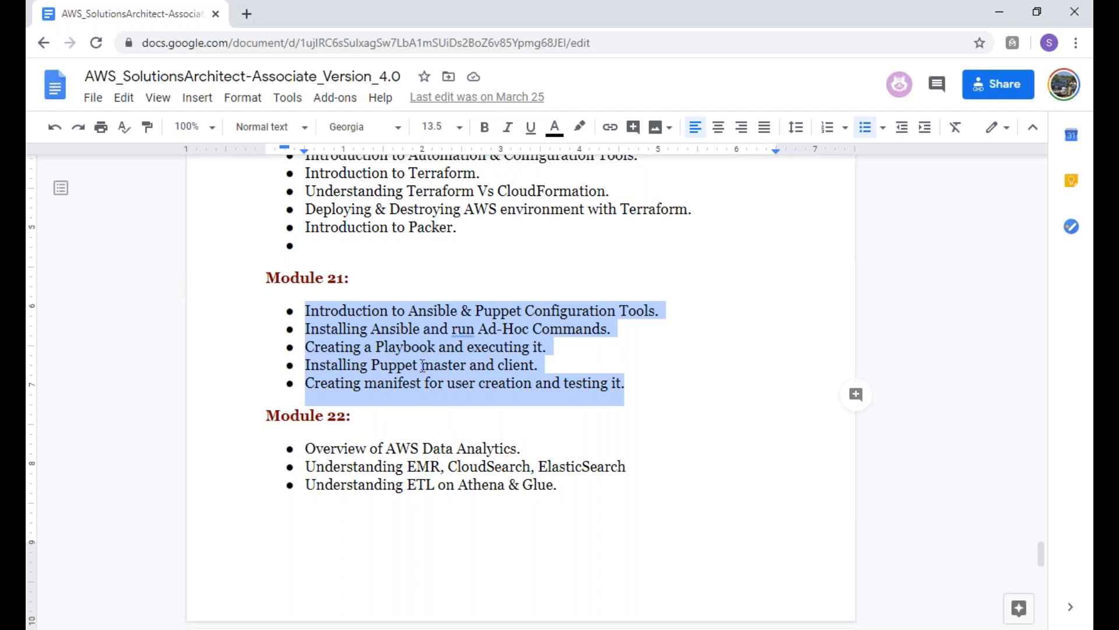
Step: Scroll the curriculum back to its title page and syllabus opening before switching to the Word announcement
scroll("down", 3)
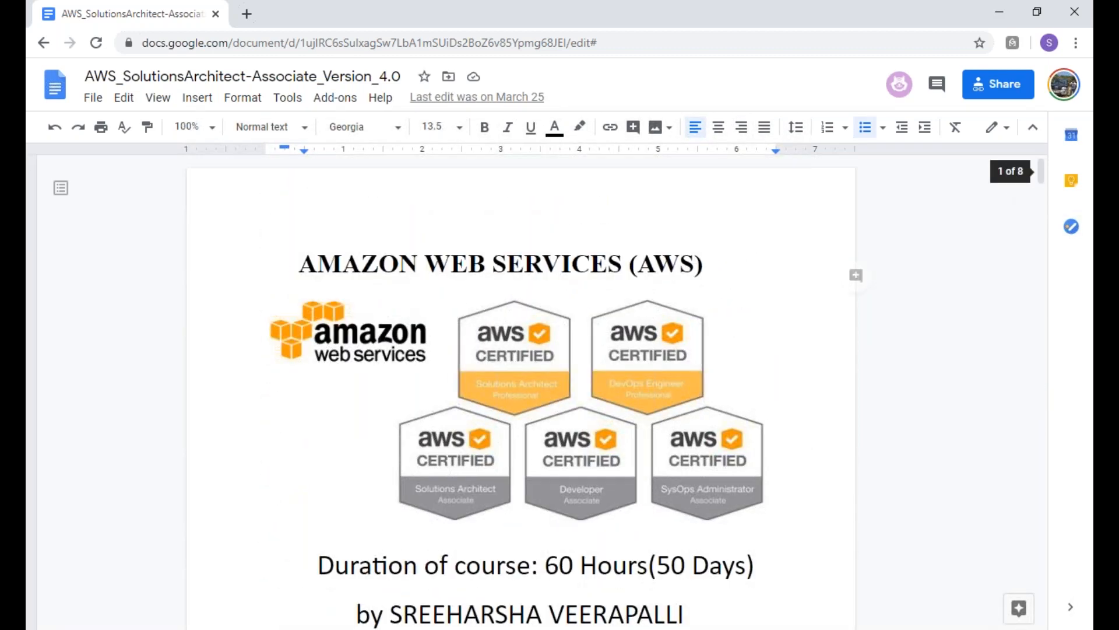
scroll("down", 3)
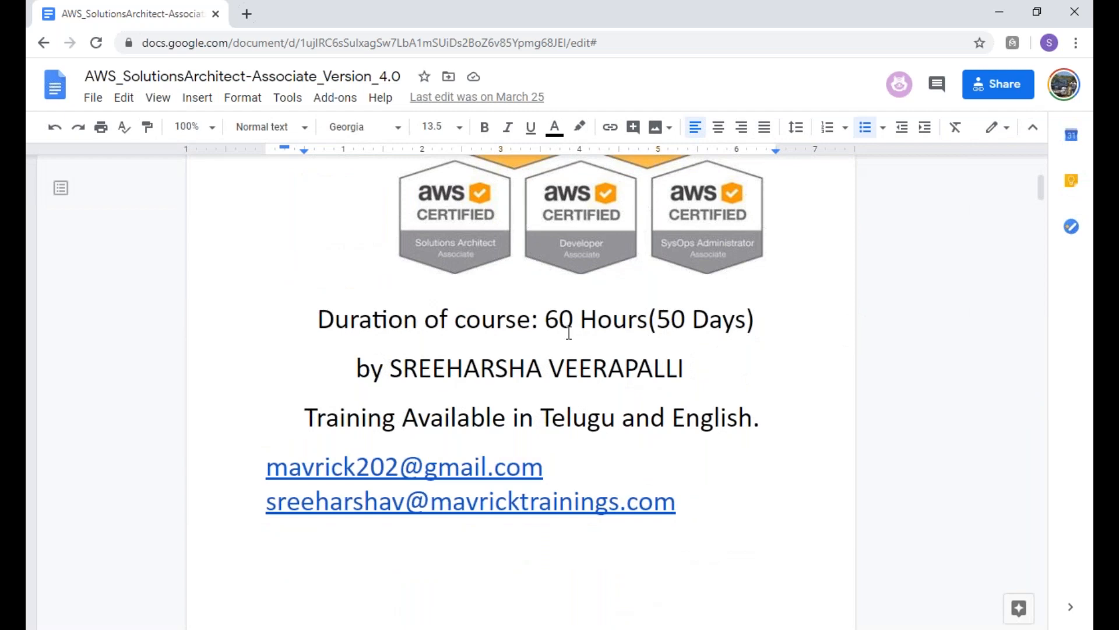
scroll("down", 3)
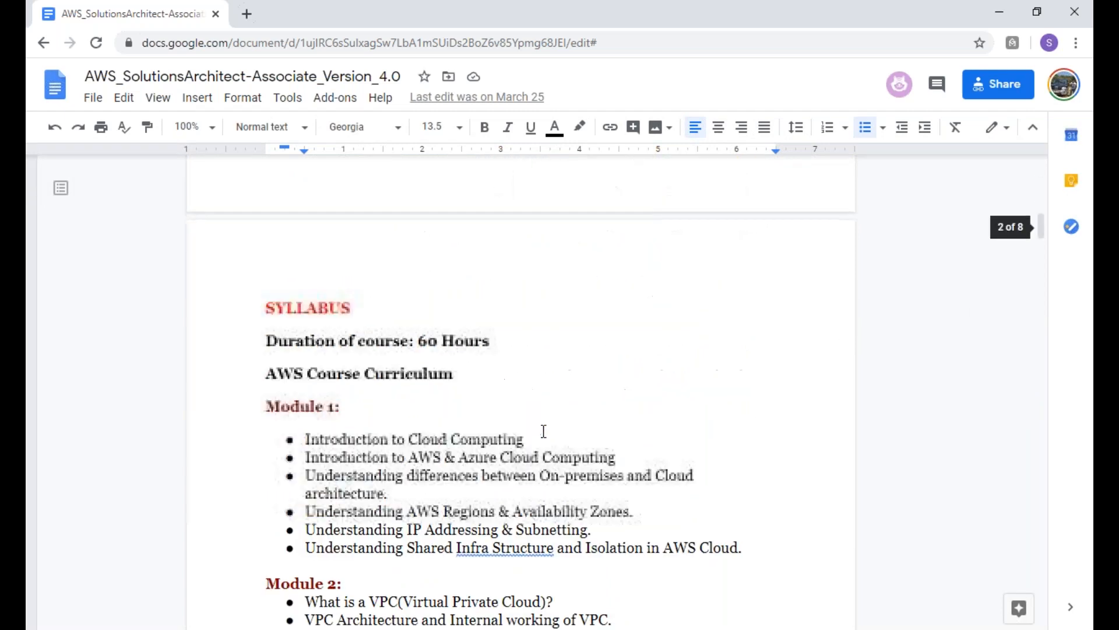
scroll("down", 3)
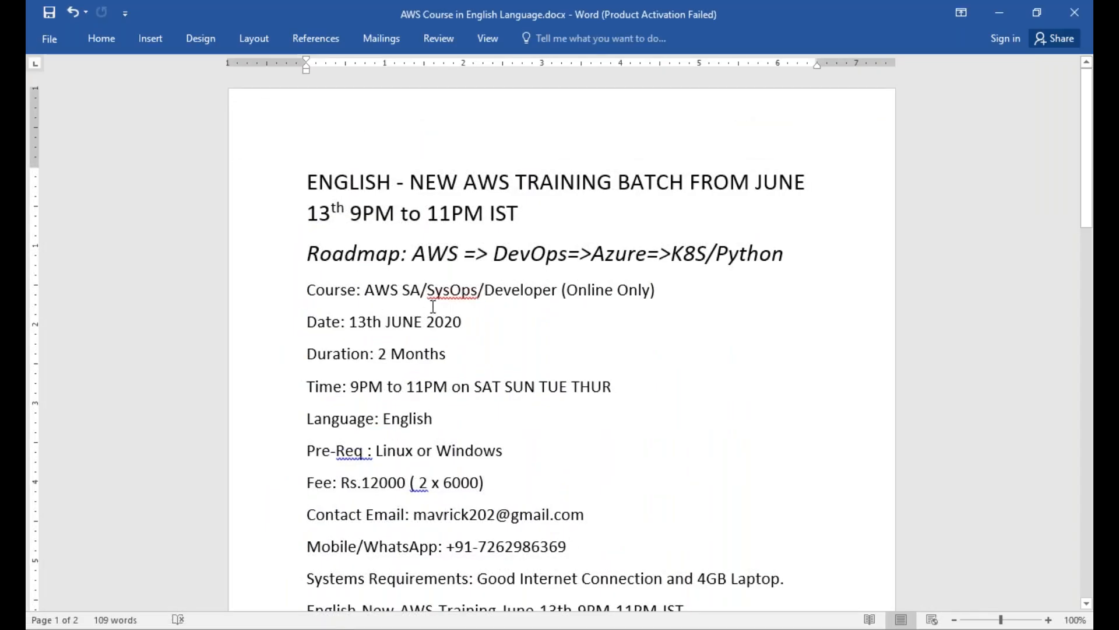
double_click(434, 253)
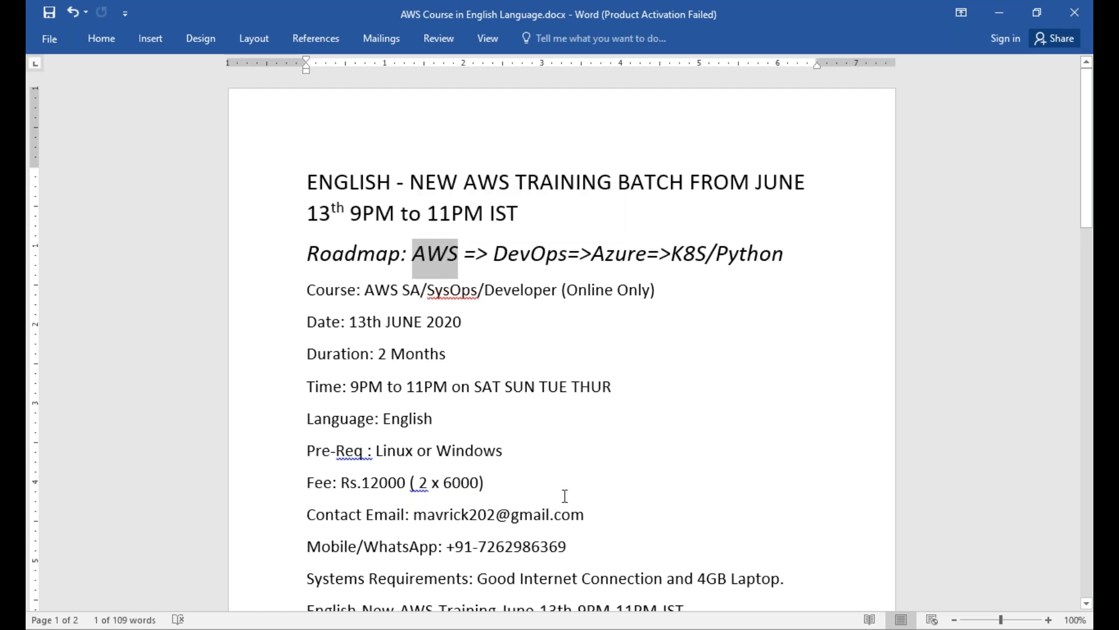
mouse_move(606, 450)
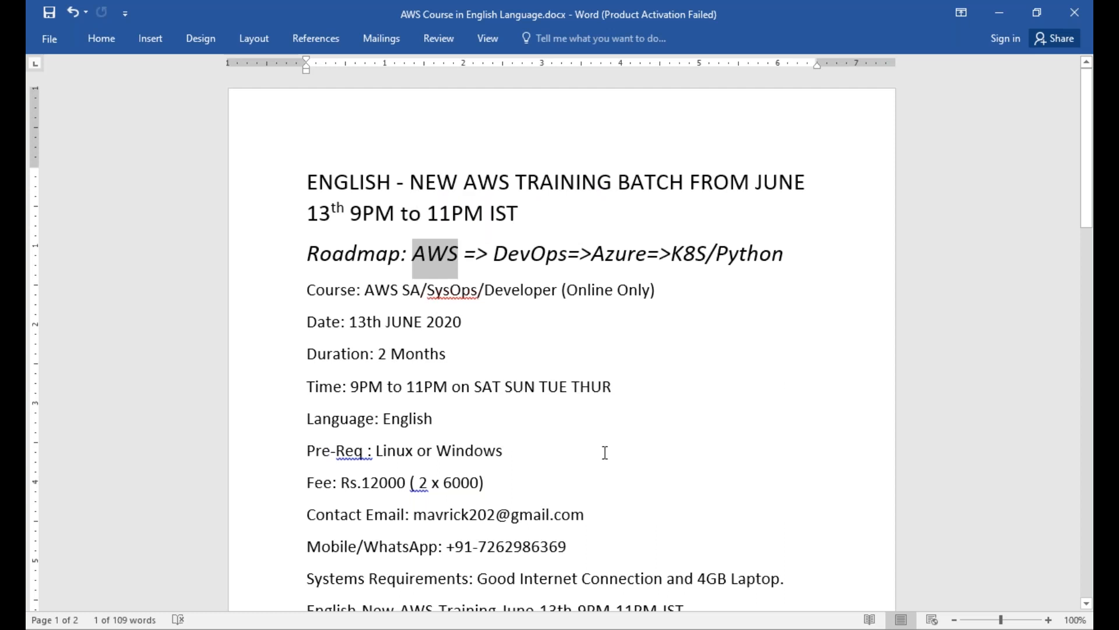
left_click(504, 450)
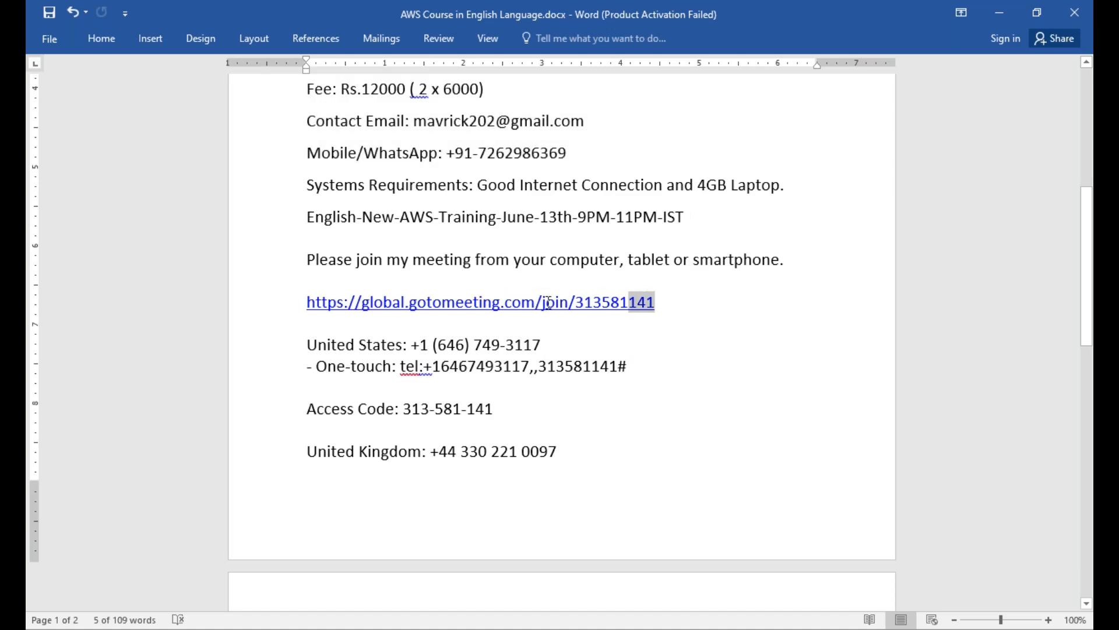
scroll("down", 3)
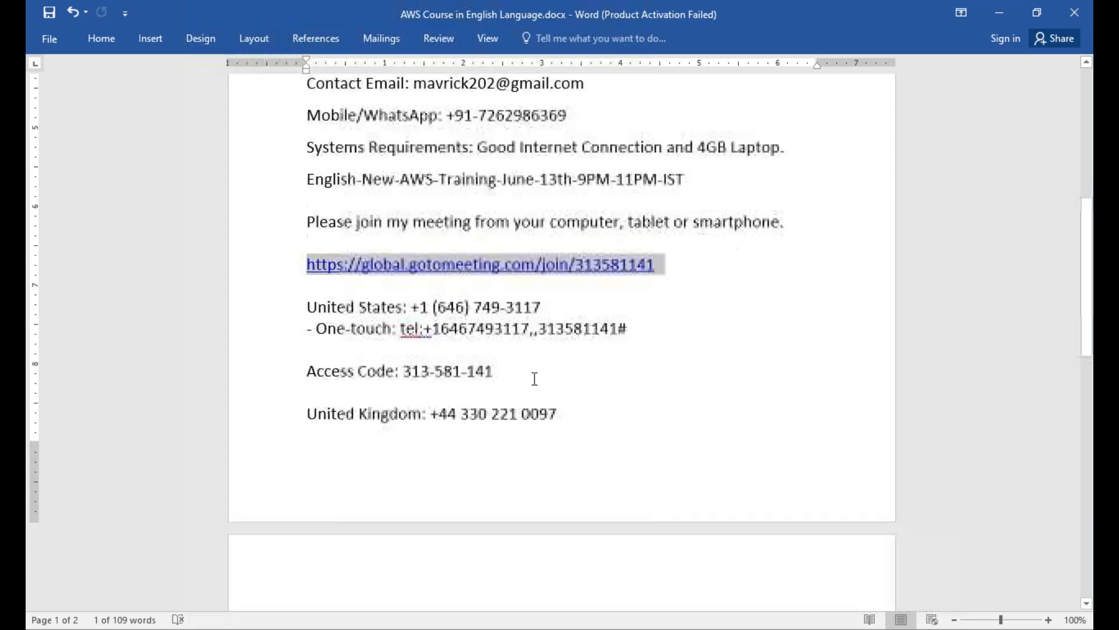
scroll("down", 3)
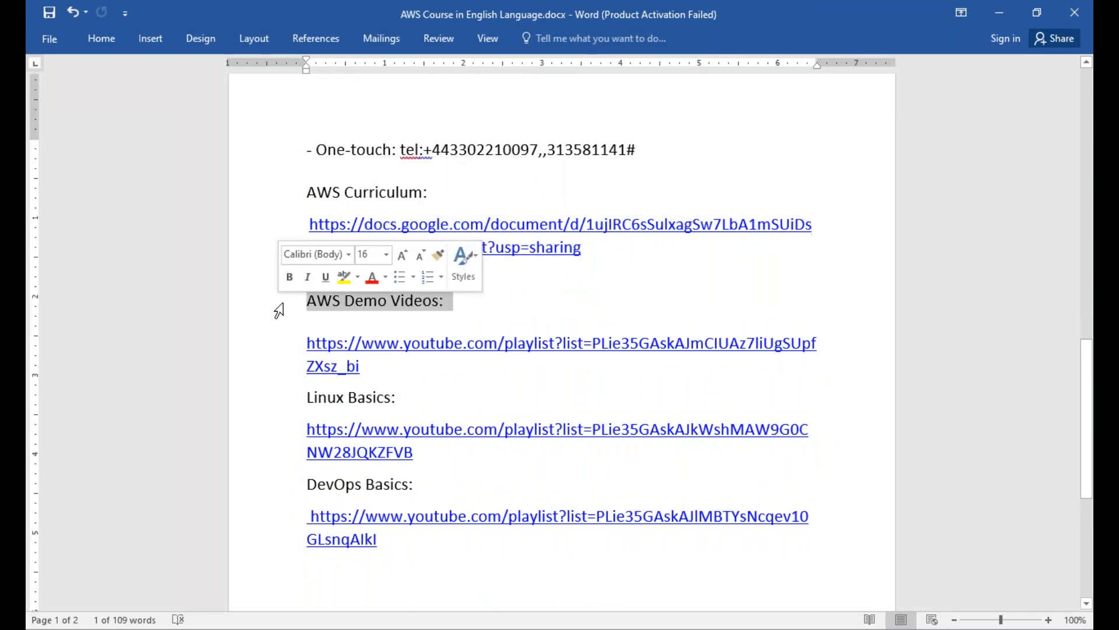
left_click(403, 551)
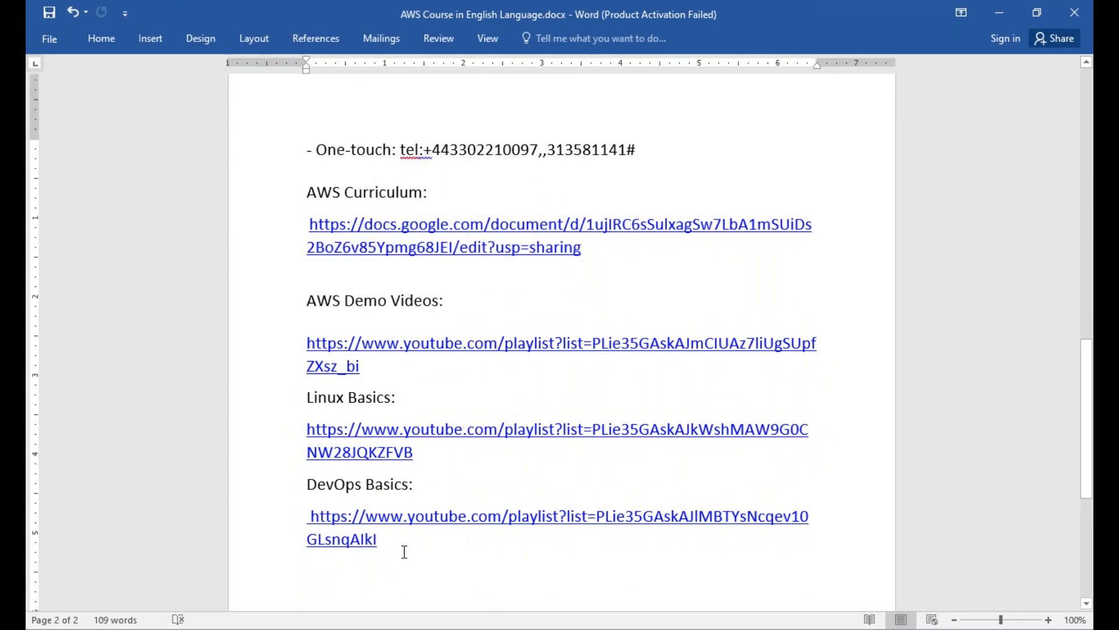
scroll("up", 3)
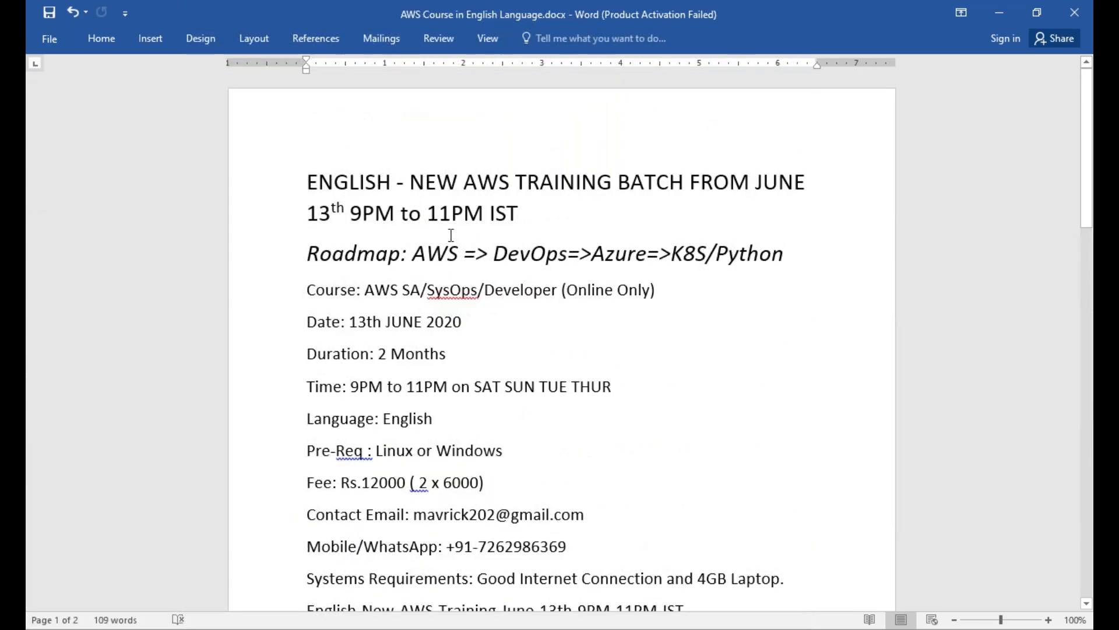
mouse_move(438, 212)
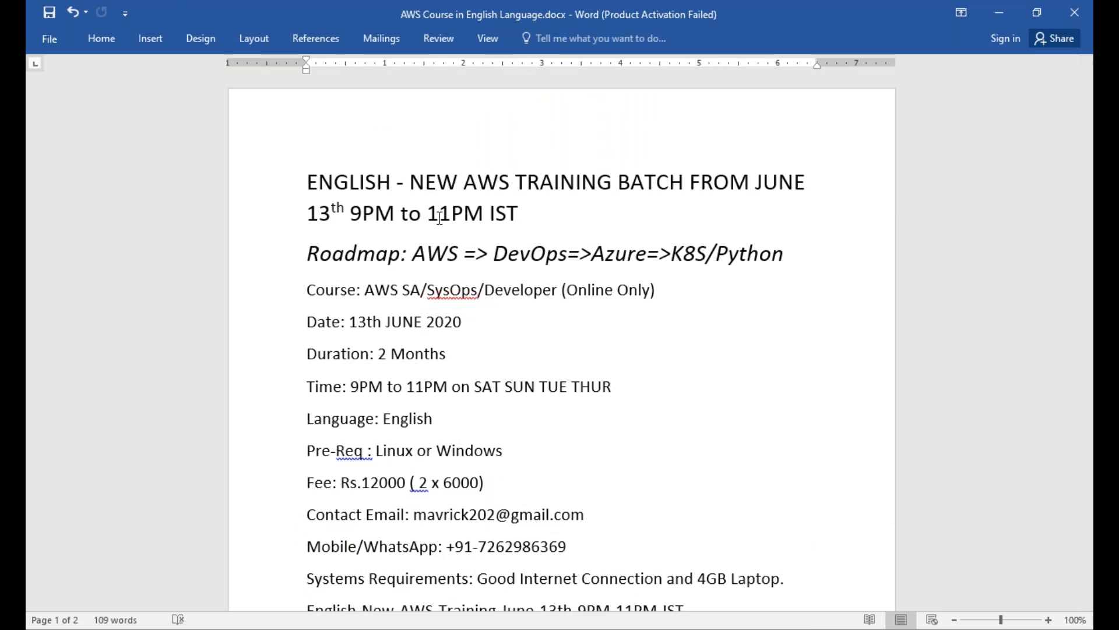
left_click_drag(451, 386, 540, 386)
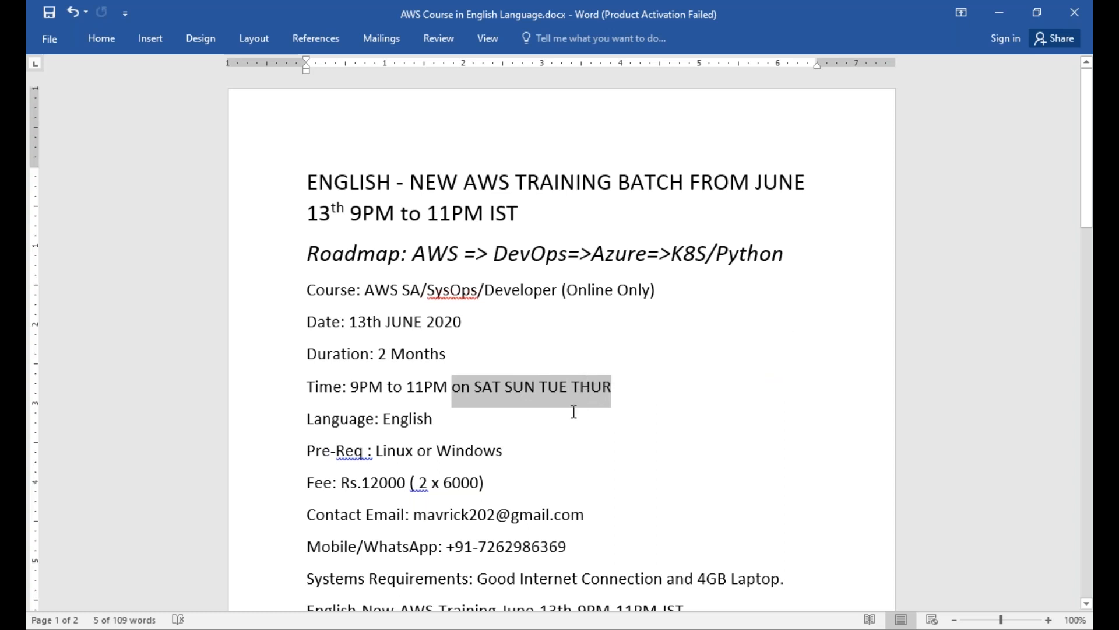
left_click(574, 411)
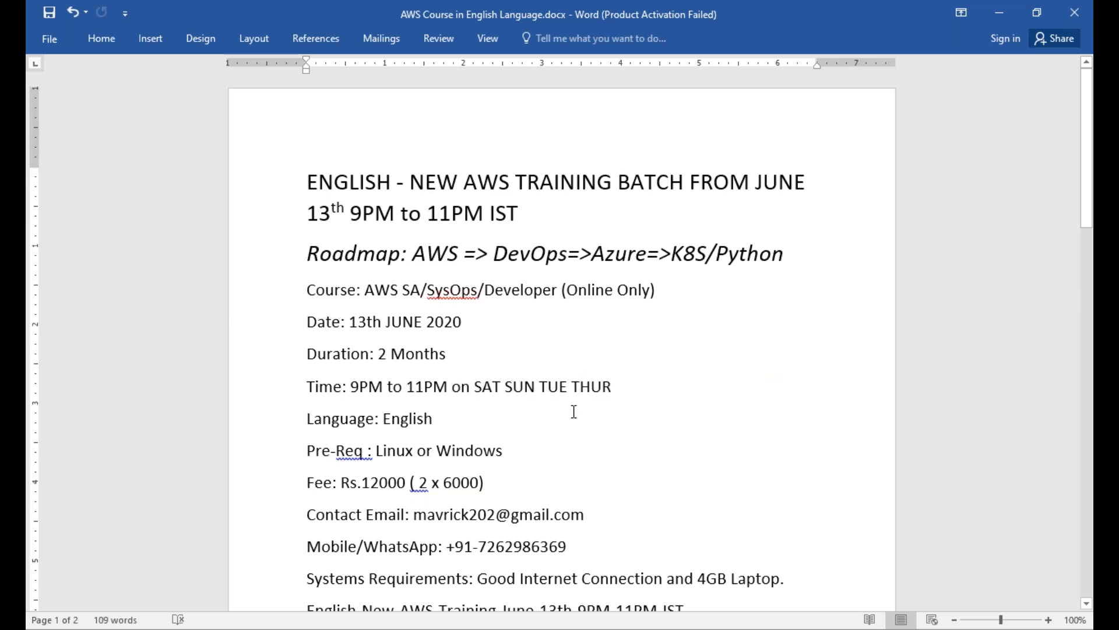
left_click_drag(450, 386, 524, 386)
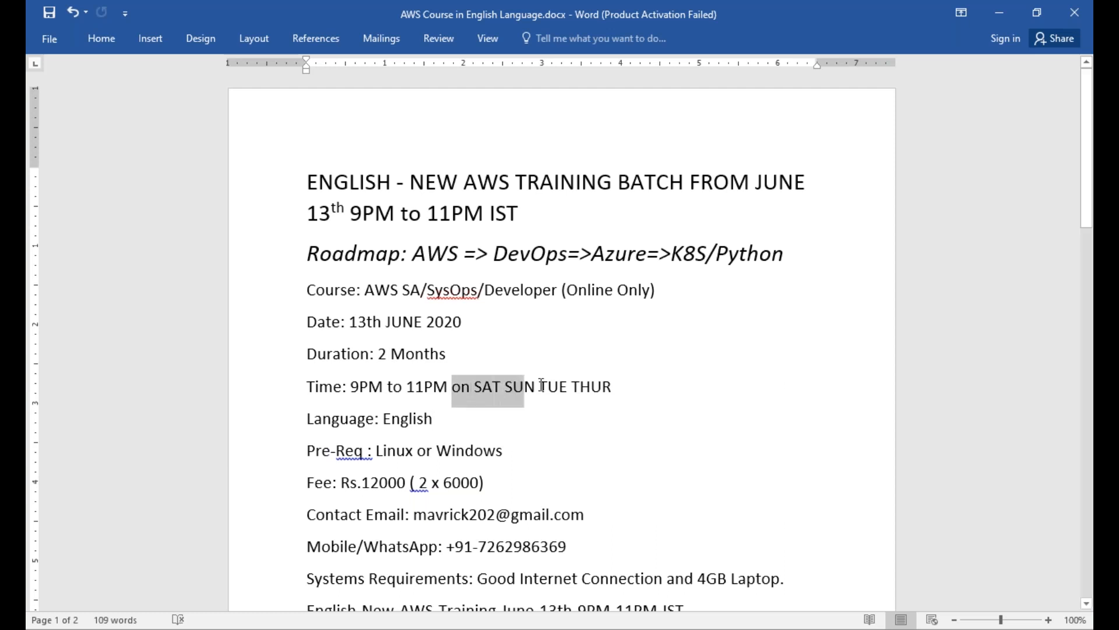
left_click(505, 450)
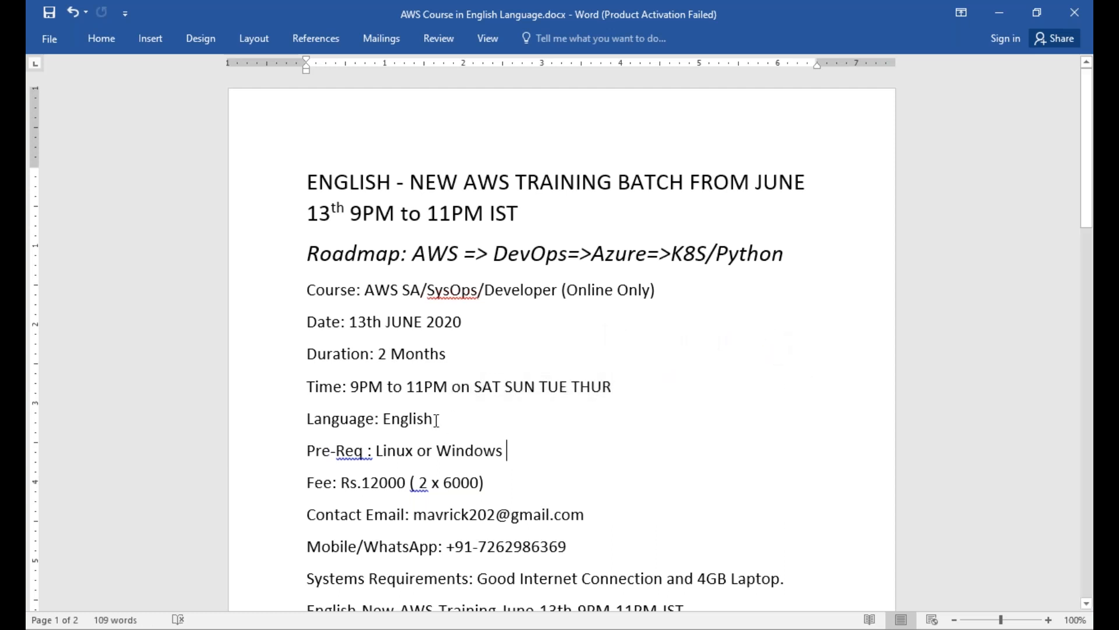
double_click(383, 450)
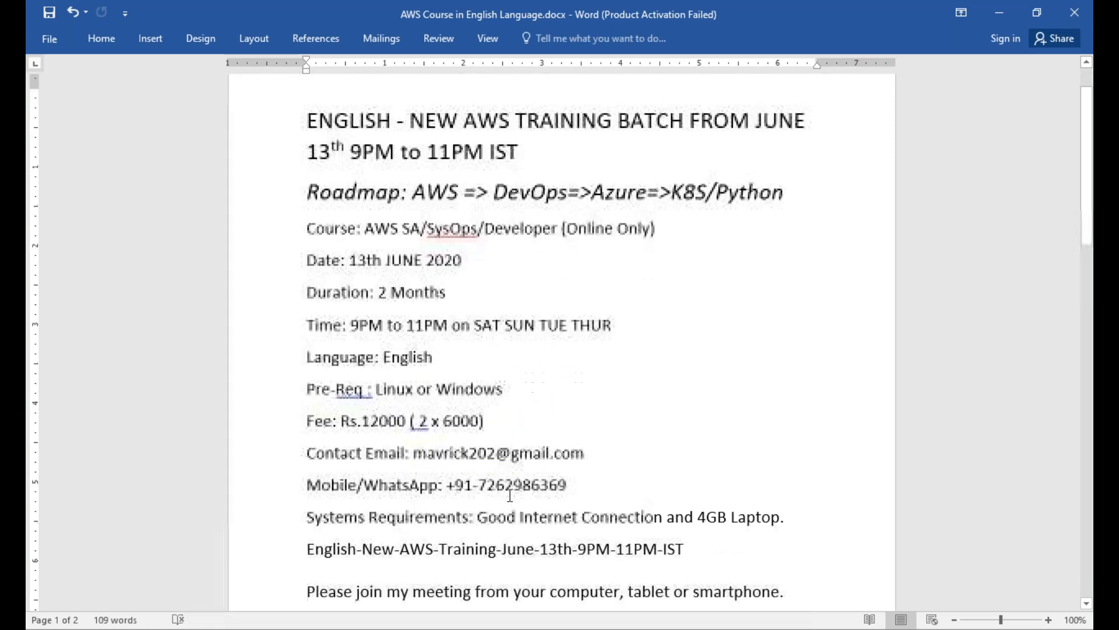
scroll("down", 3)
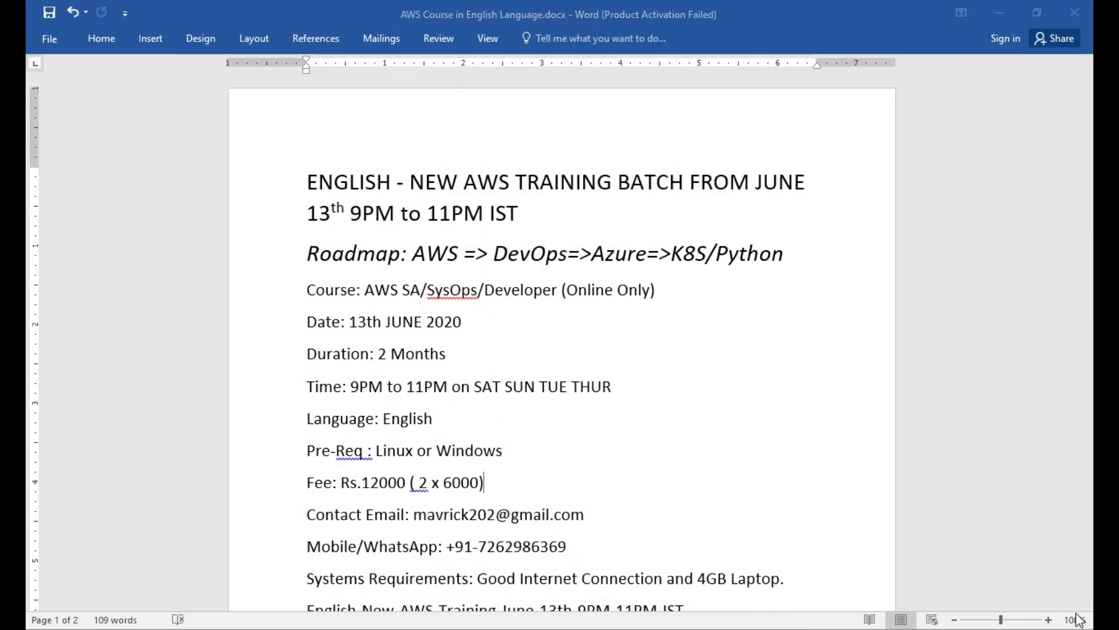
mouse_move(1067, 84)
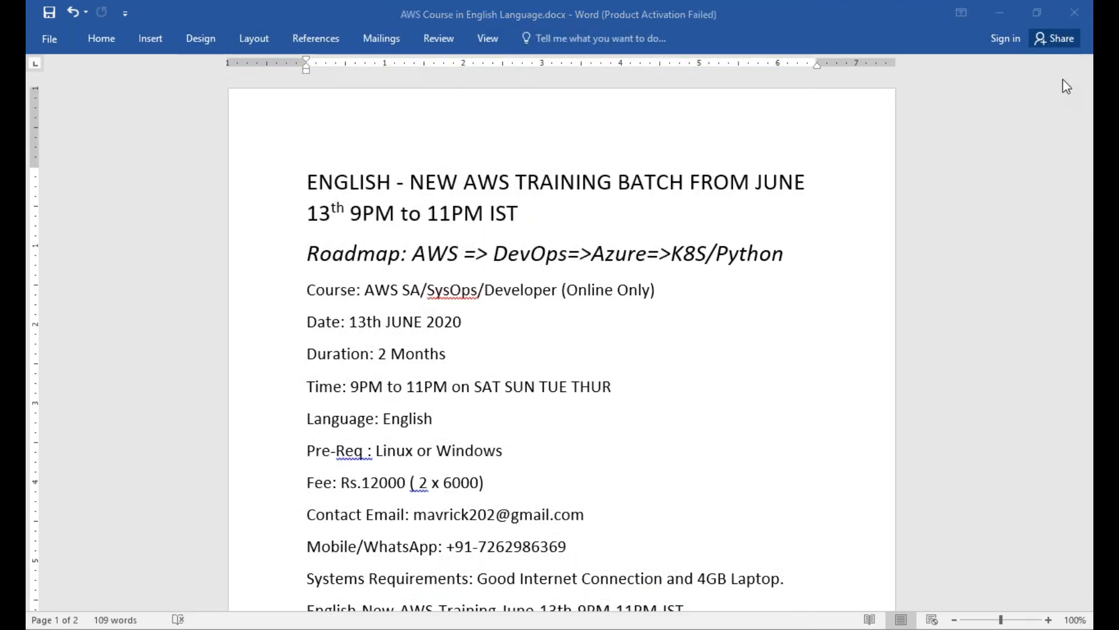